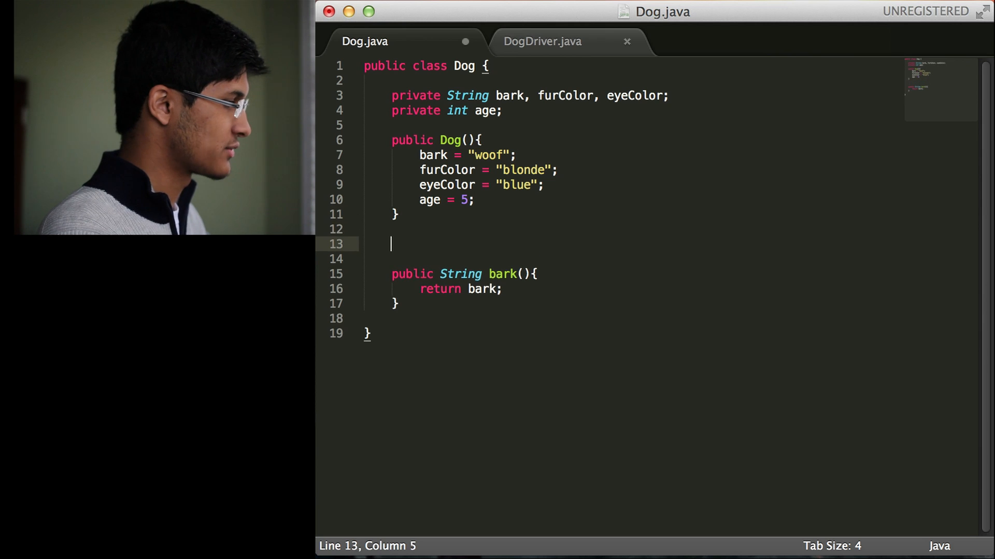
Type the constructor public Dog(String dogBark, String dogFurColor, String dogEyeColor, int dogAge) and begin its body
{"action": "type", "text": "public Dog"}
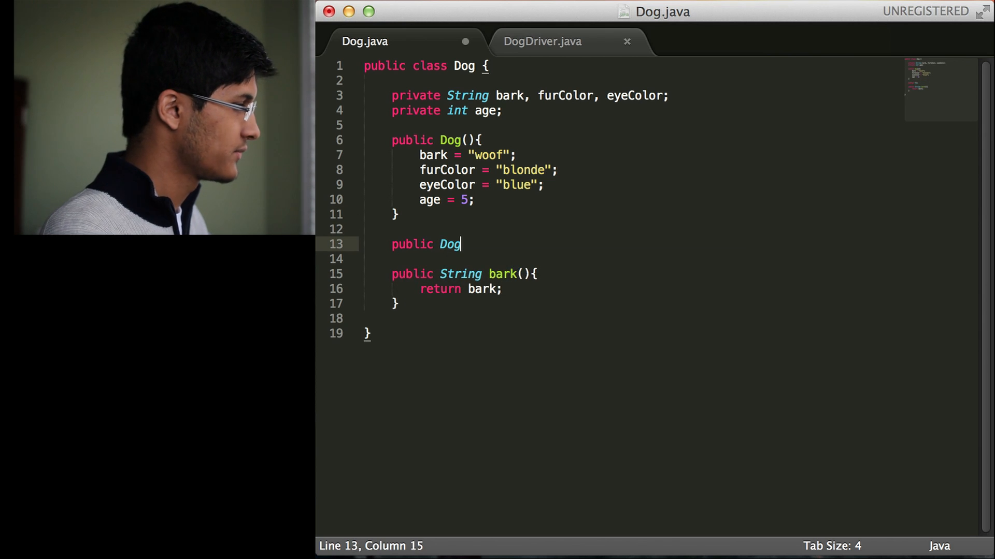
{"action": "type", "text": "()"}
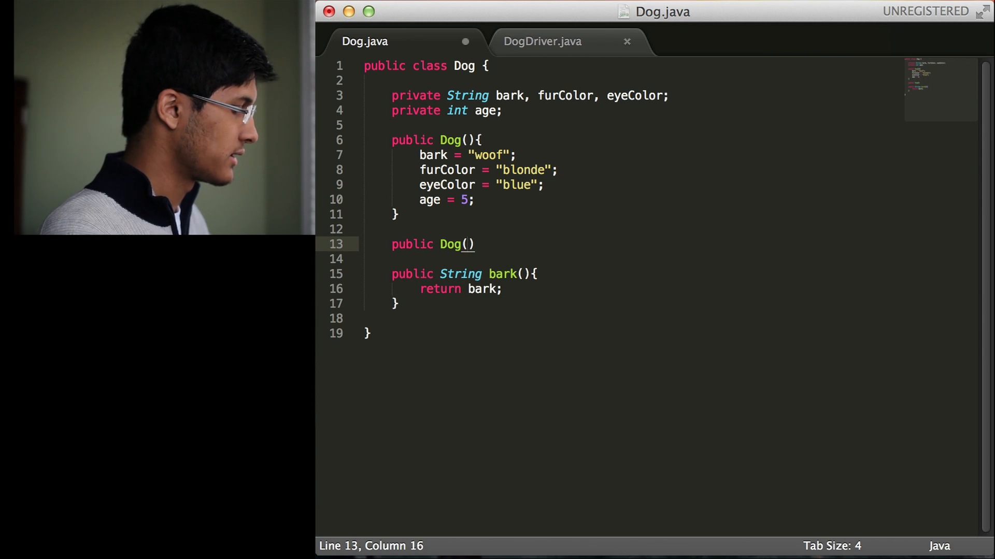
{"action": "type", "text": "b"}
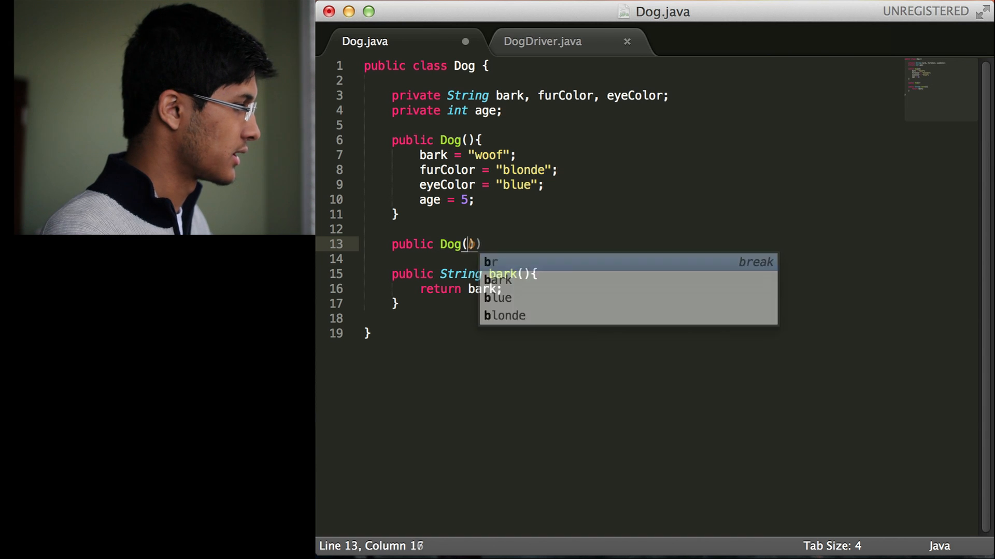
{"action": "type", "text": "String"}
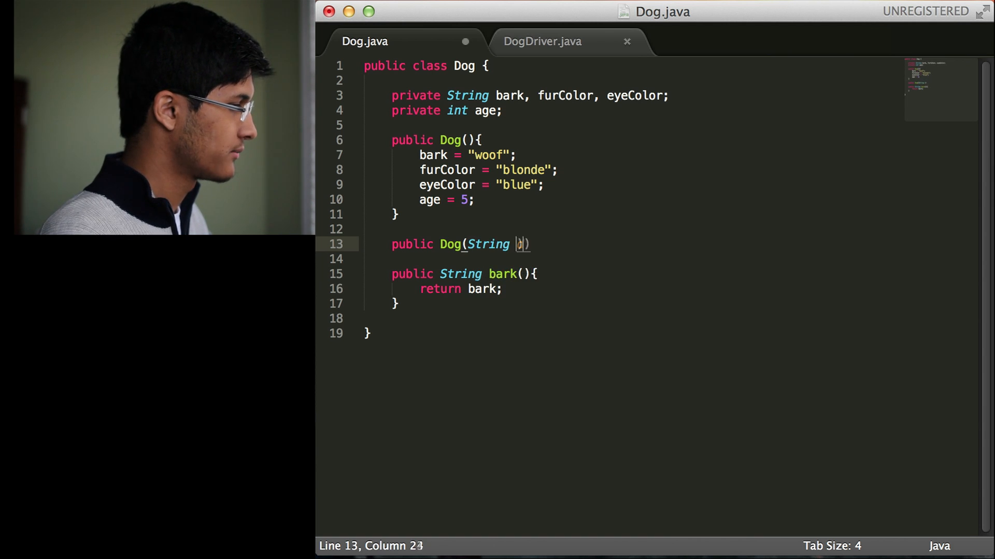
{"action": "type", "text": "dogBadk"}
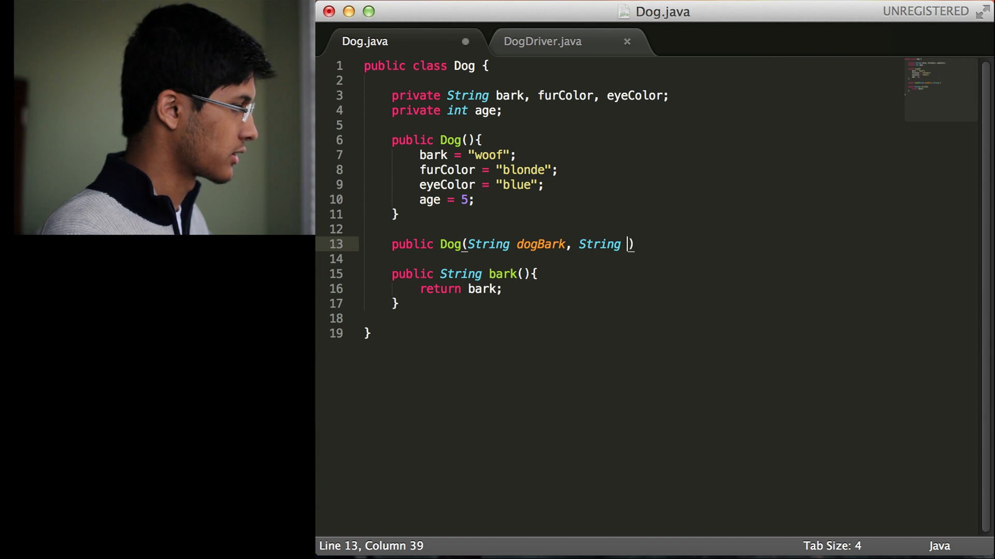
{"action": "type", "text": "dogF"}
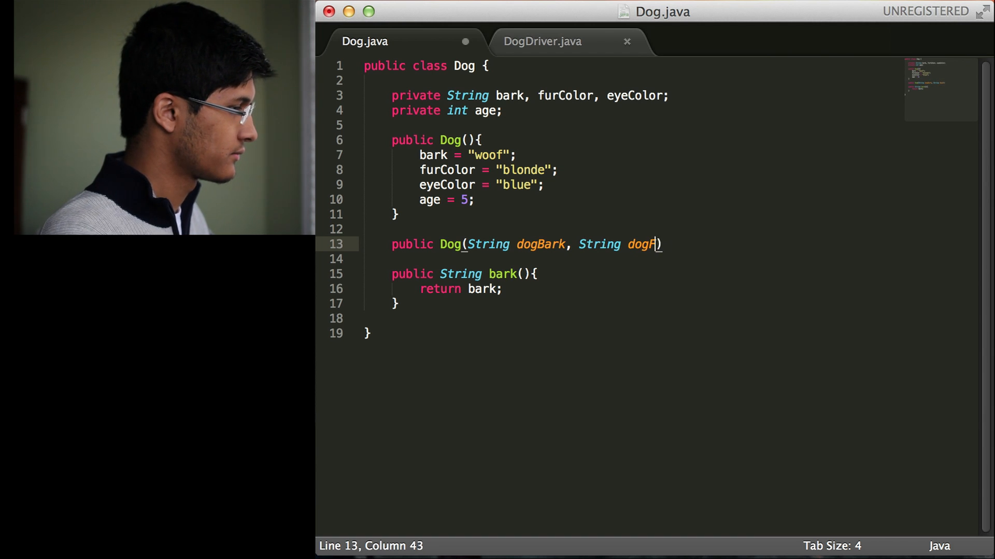
{"action": "type", "text": "urColor, S"}
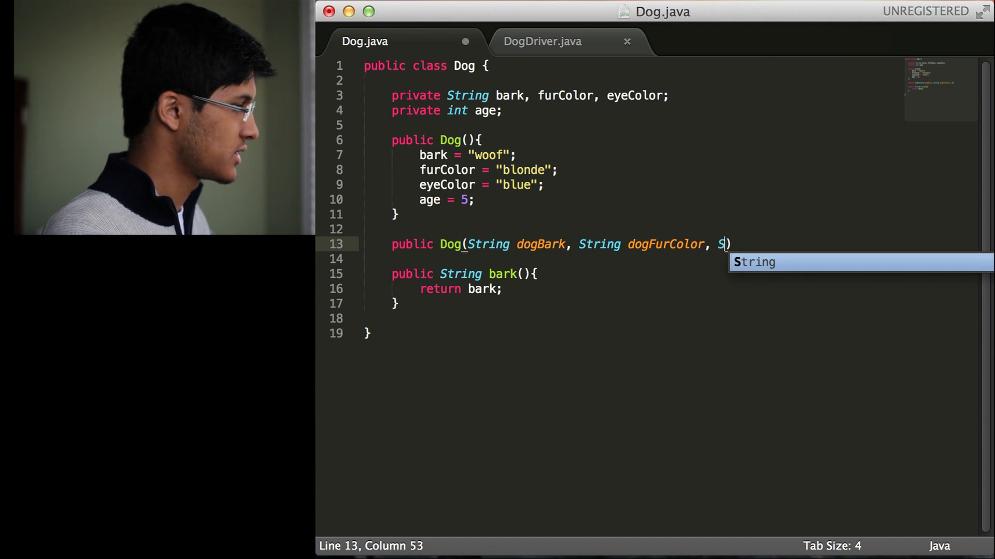
{"action": "type", "text": "tring dogEyeColo"}
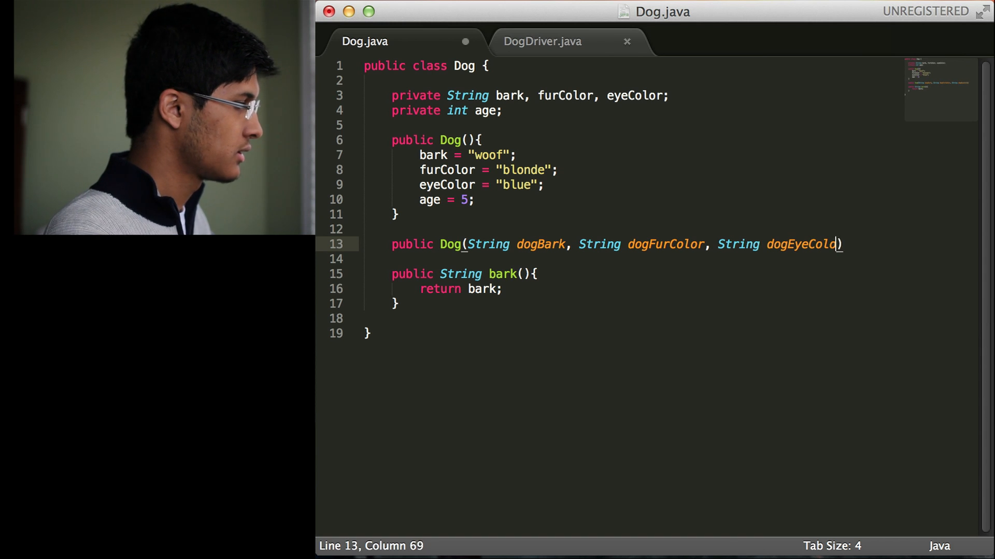
{"action": "type", "text": "r, int"}
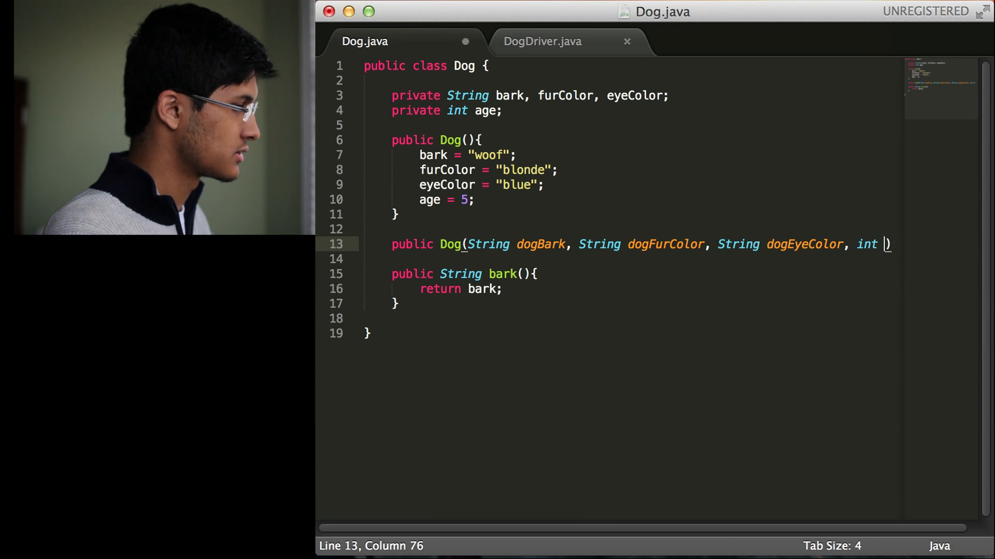
{"action": "type", "text": "dogAge"}
{"action": "type", "text": "bark = do"}
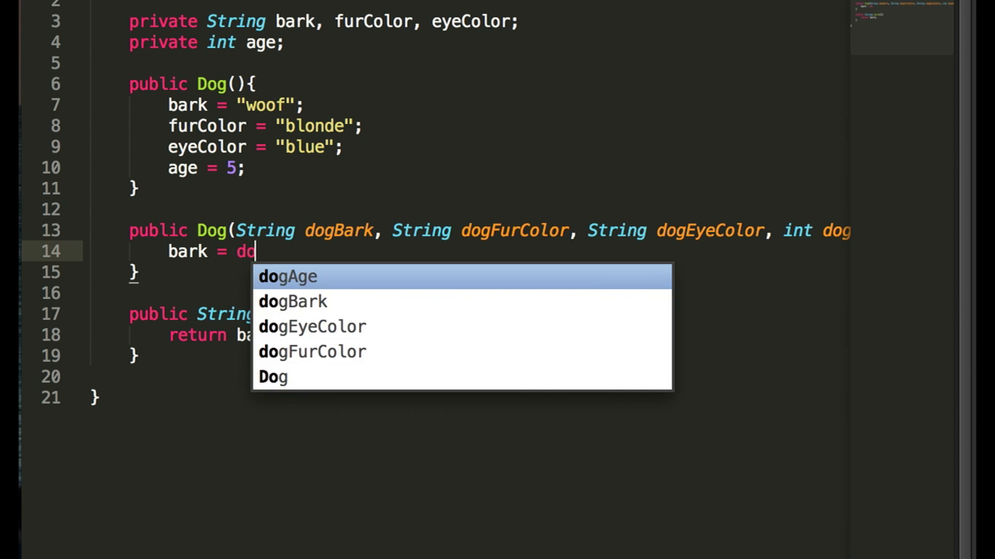
Assign bark, furColor, eyeColor and age from the dog parameters, then return to DogDriver.java
{"action": "key", "text": "Enter"}
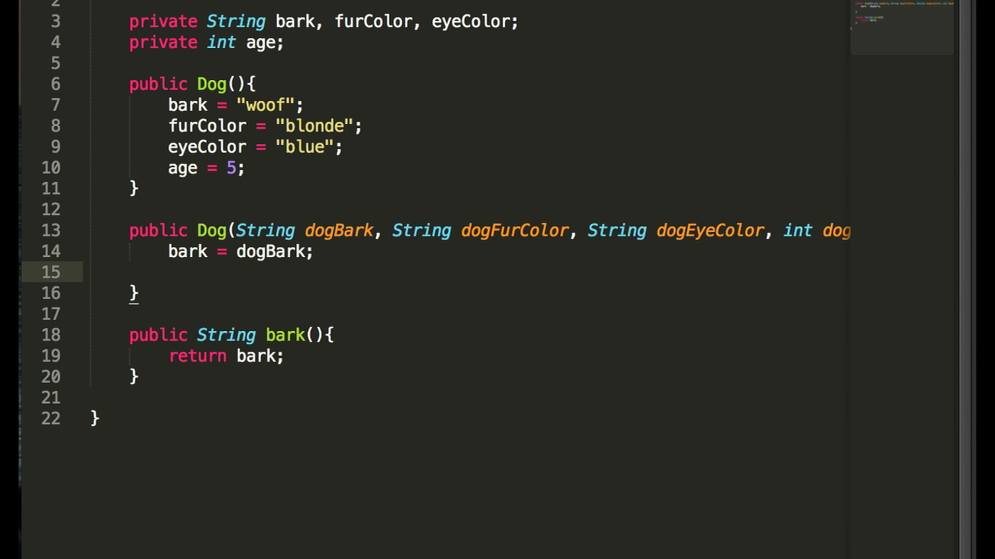
{"action": "type", "text": "furColor ="}
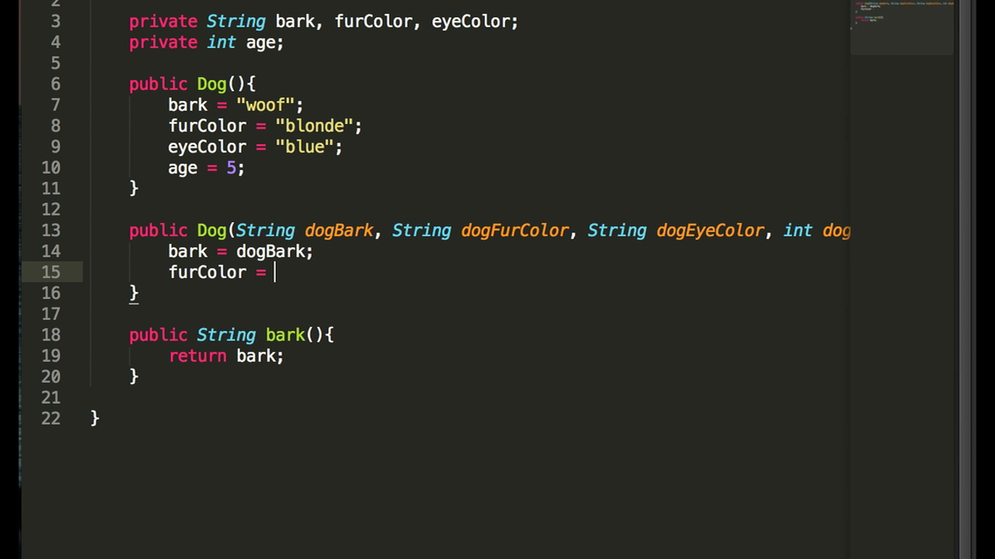
{"action": "type", "text": "dogFurColor;"}
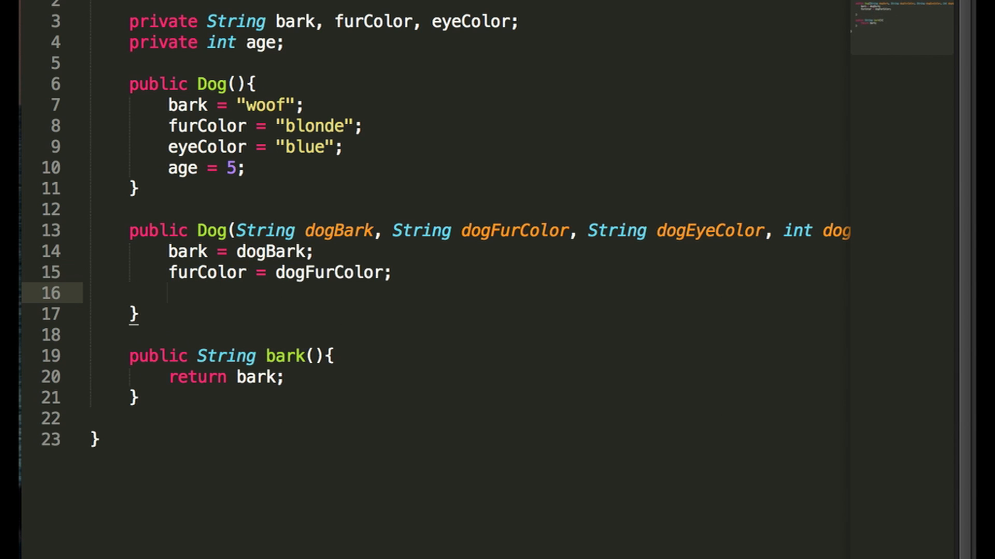
{"action": "type", "text": "eyeColor = dogEyeColor;"}
{"action": "type", "text": "age = dogAge;"}
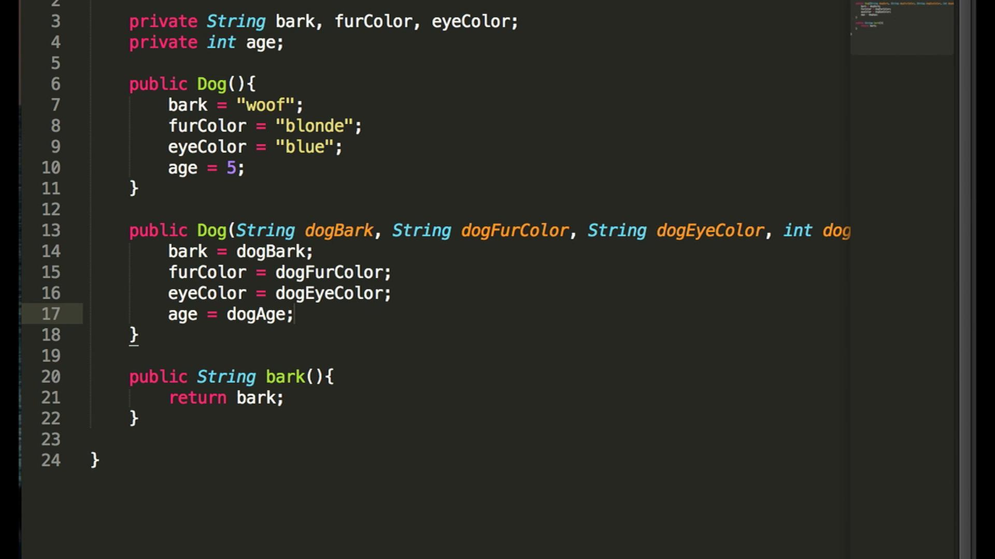
{"action": "left_click", "coordinate": [542, 42]}
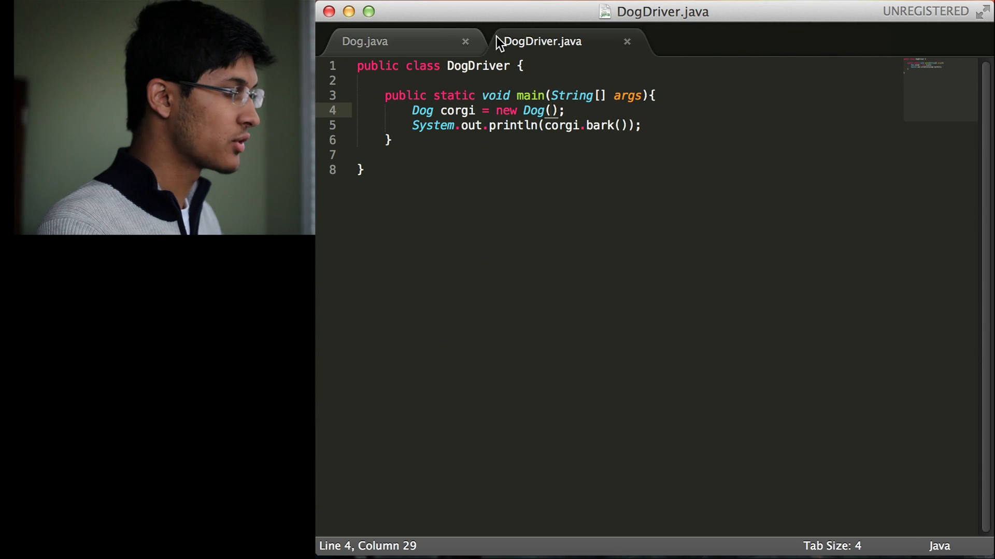
Pass "yip!" as the corgi's bark, checking Dog.java for the parameter order
{"action": "left_click", "coordinate": [364, 41]}
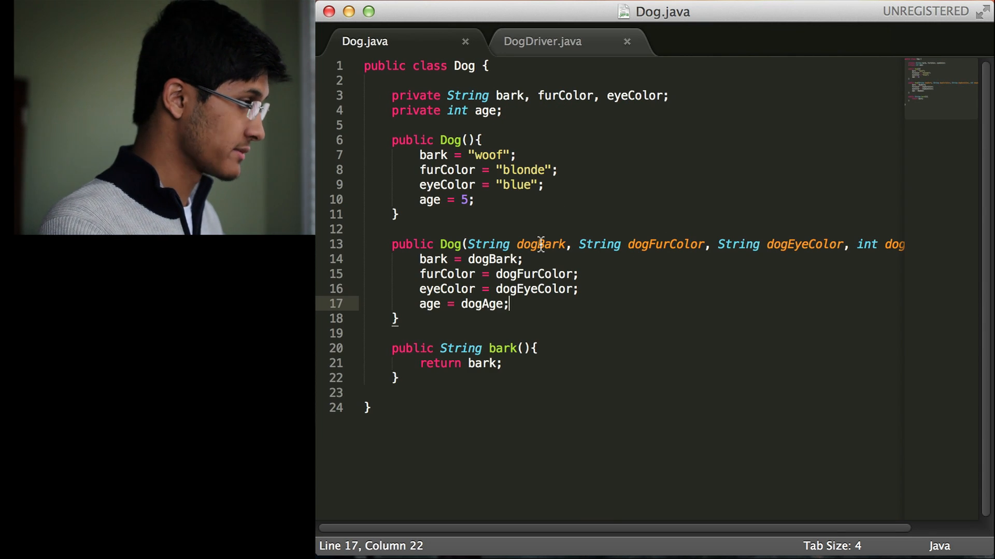
{"action": "left_click", "coordinate": [542, 41]}
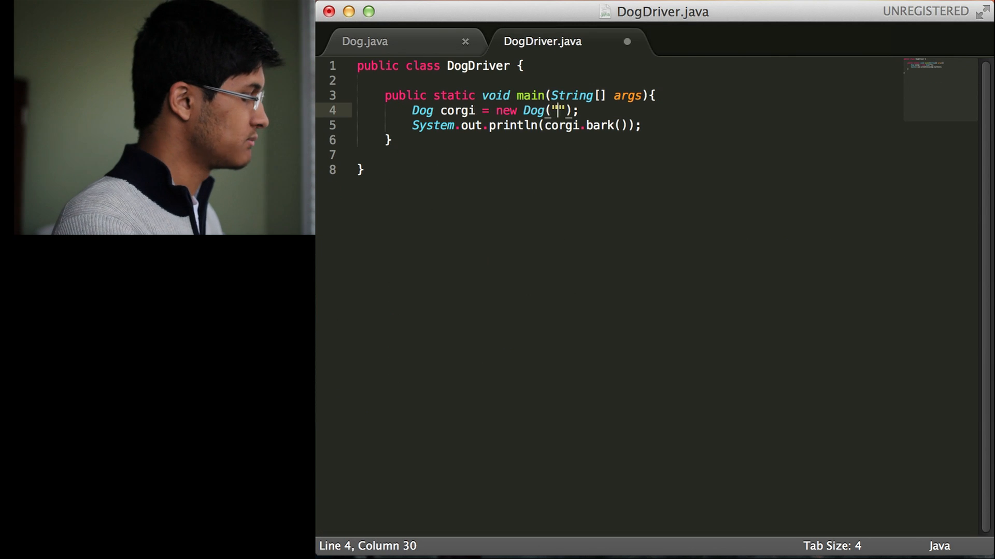
{"action": "type", "text": "yip"}
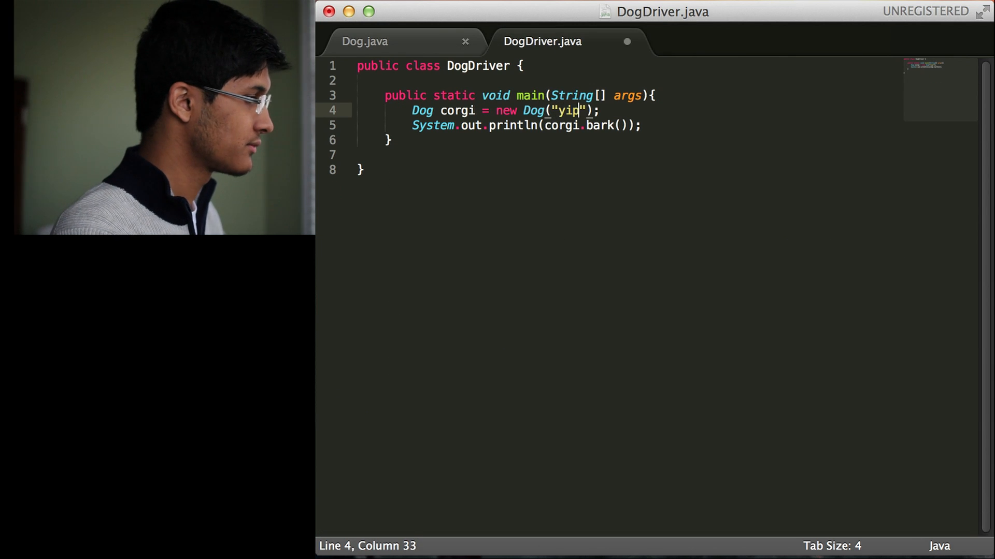
{"action": "type", "text": "!\","}
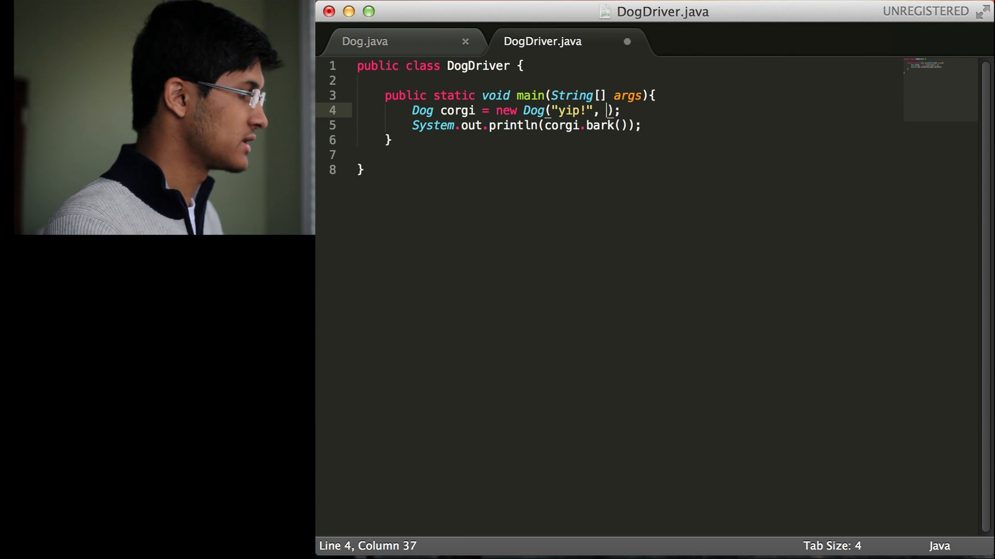
{"action": "left_click", "coordinate": [364, 41]}
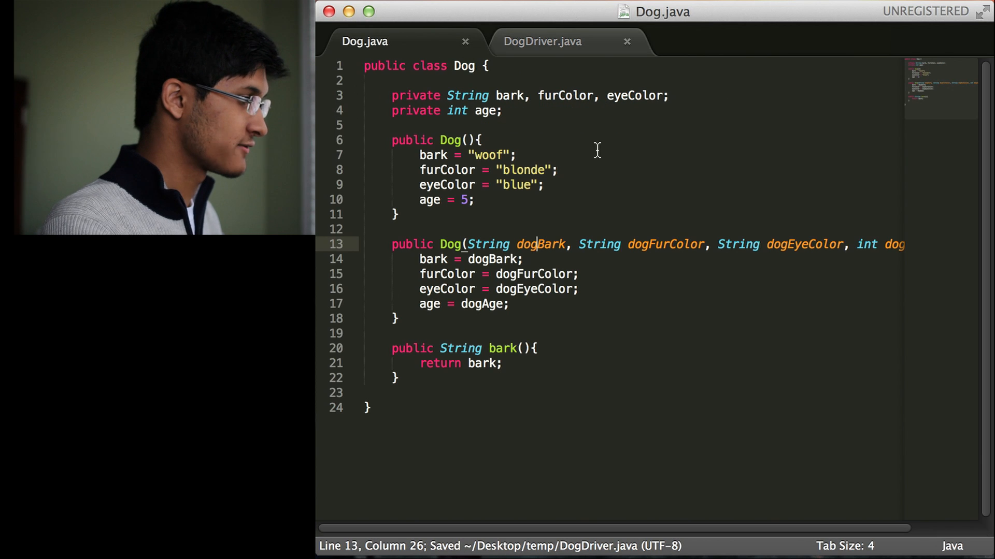
{"action": "left_click", "coordinate": [542, 42]}
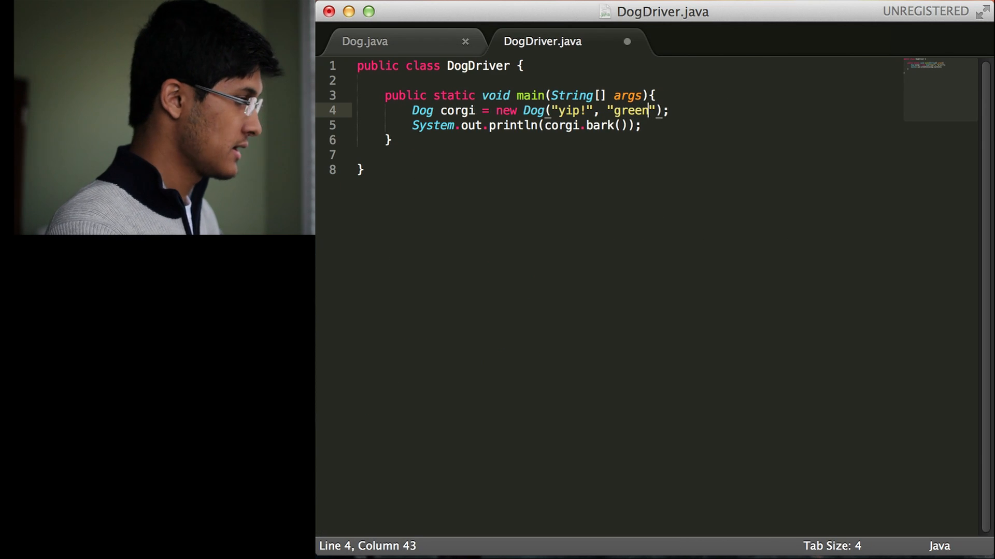
Add "purple" and age 10 as the remaining corgi constructor arguments
{"action": "left_click", "coordinate": [364, 42]}
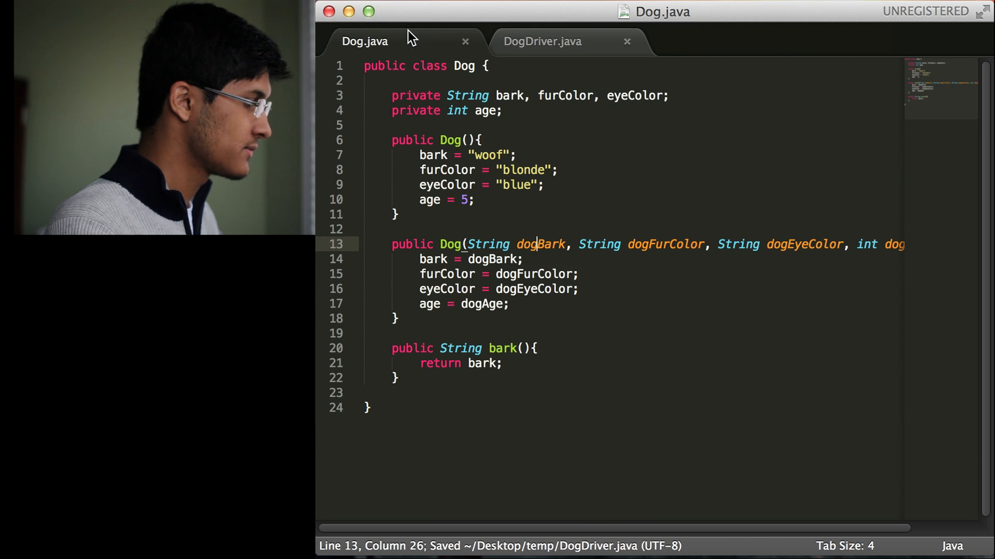
{"action": "left_click", "coordinate": [542, 42]}
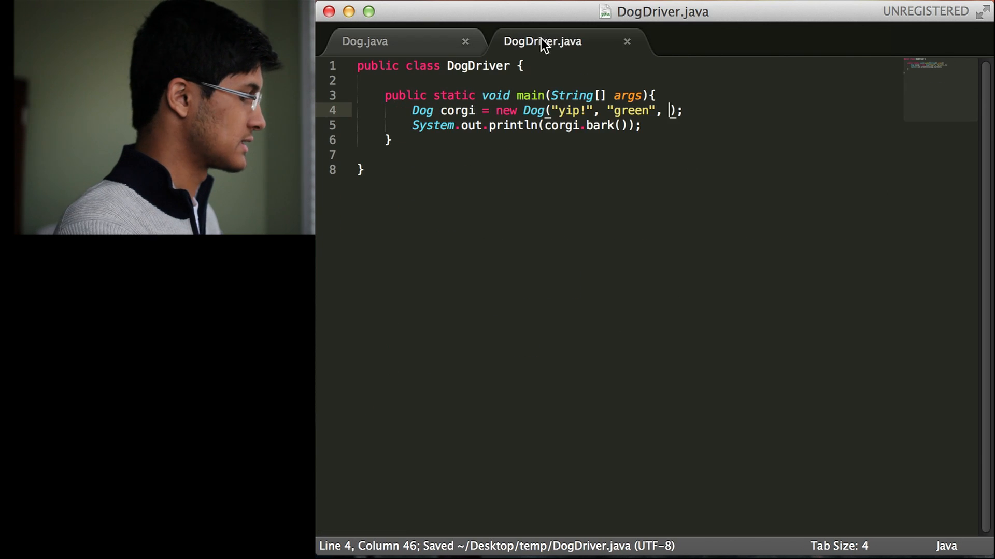
{"action": "type", "text": "\"purple\","}
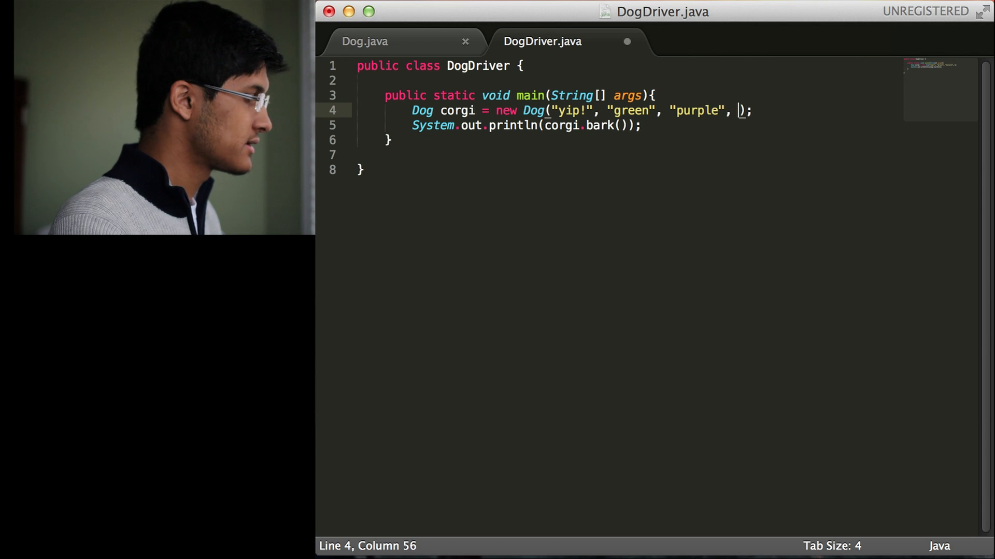
{"action": "left_click", "coordinate": [364, 42]}
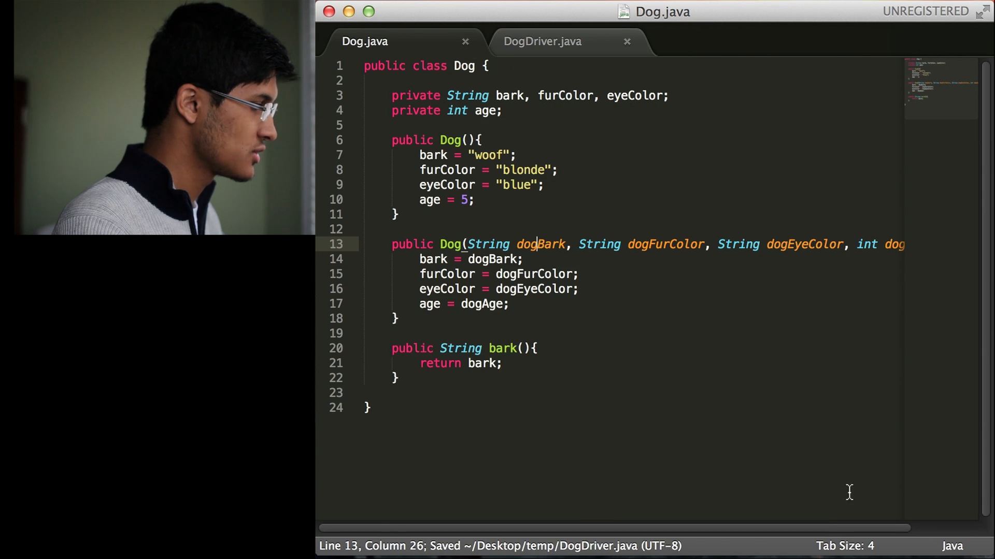
{"action": "left_click", "coordinate": [543, 42]}
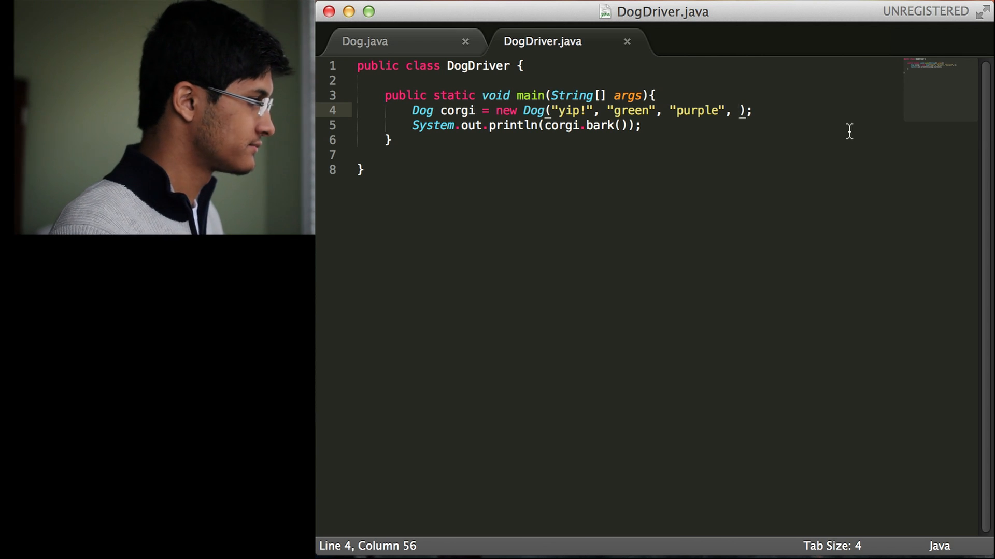
{"action": "type", "text": "10"}
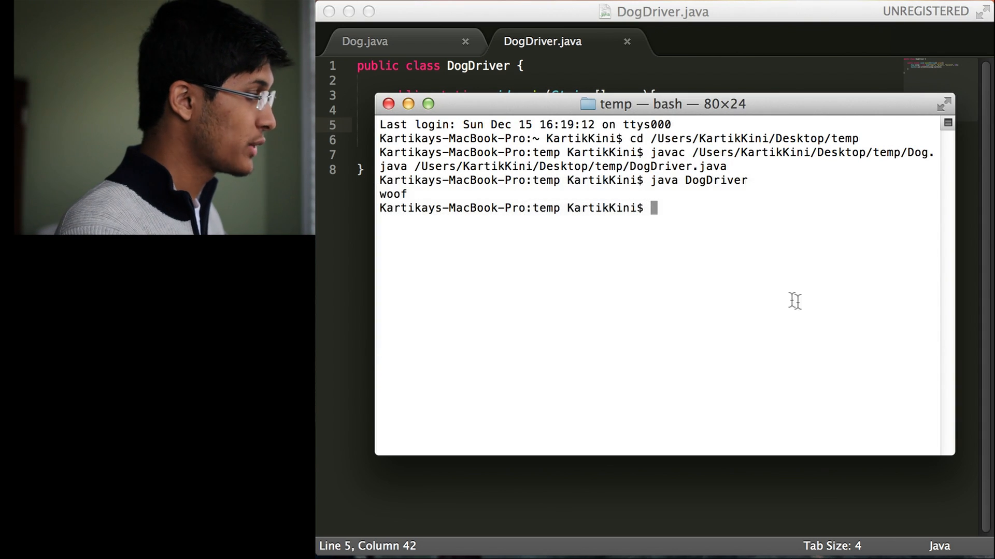
Compile Dog.java and DogDriver.java with javac, then run java DogDriver
{"action": "type", "text": "jav"}
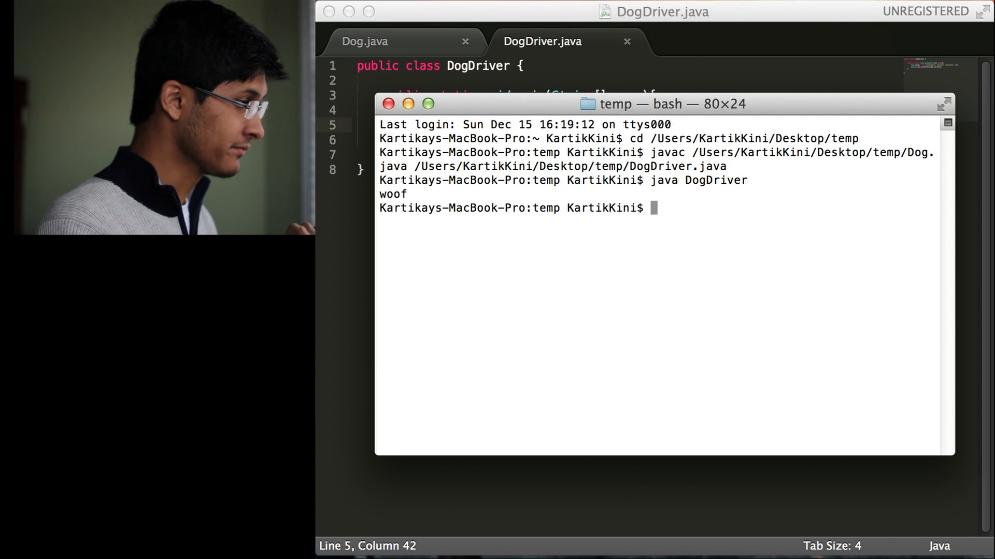
{"action": "type", "text": "javac /Users/KartikKini/Desktop/temp/Dog.java /Users/KartikKini/Desktop/temp/DogDriver.java"}
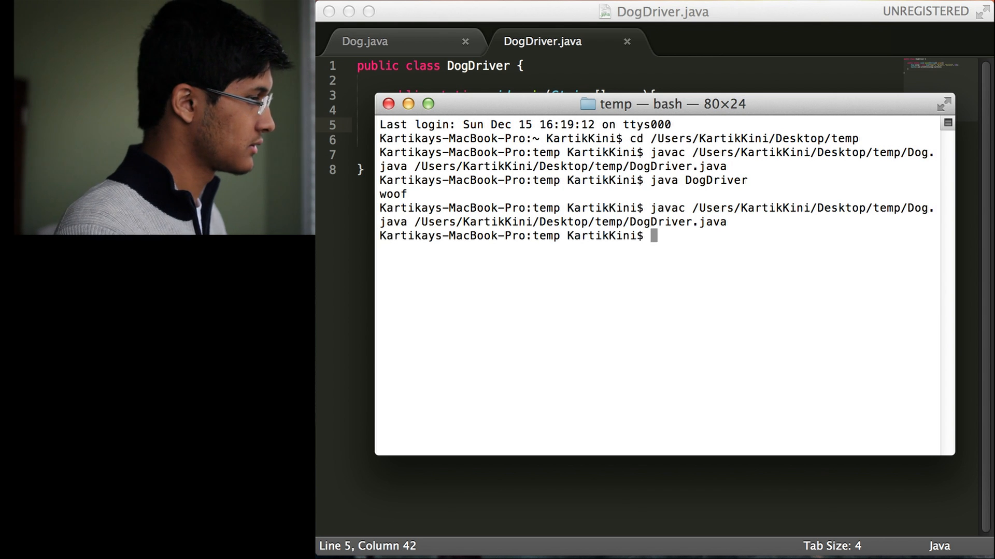
{"action": "type", "text": "java"}
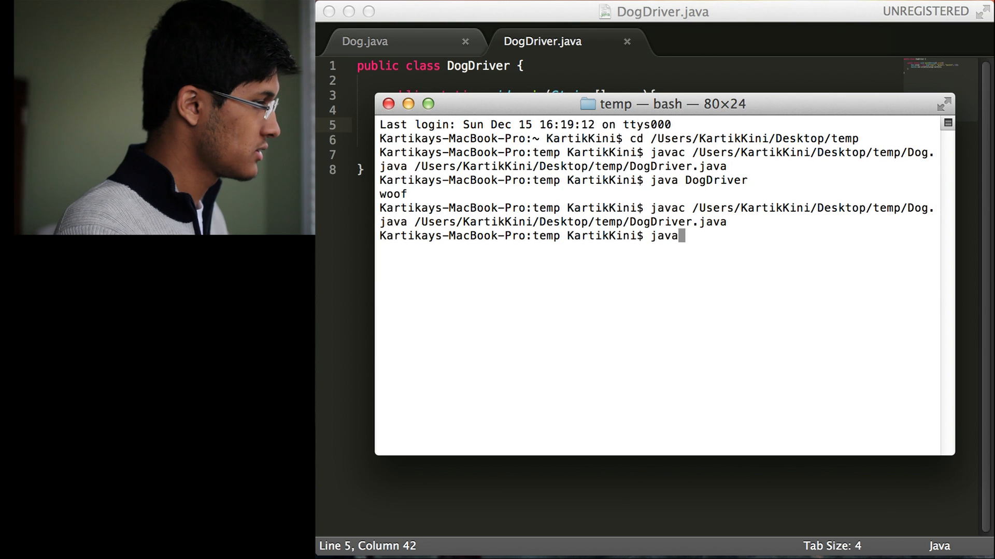
{"action": "type", "text": "DogD"}
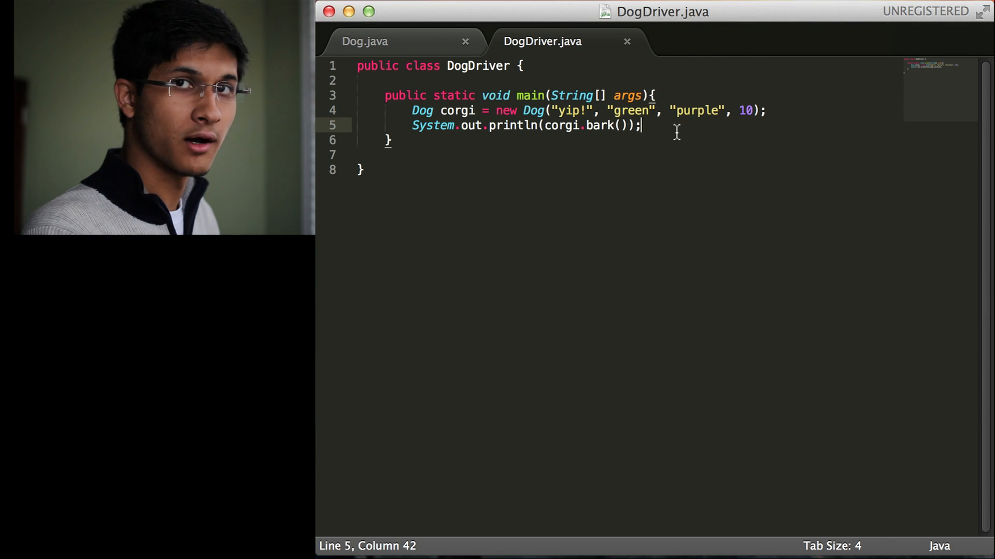
{"action": "mouse_move", "coordinate": [669, 133]}
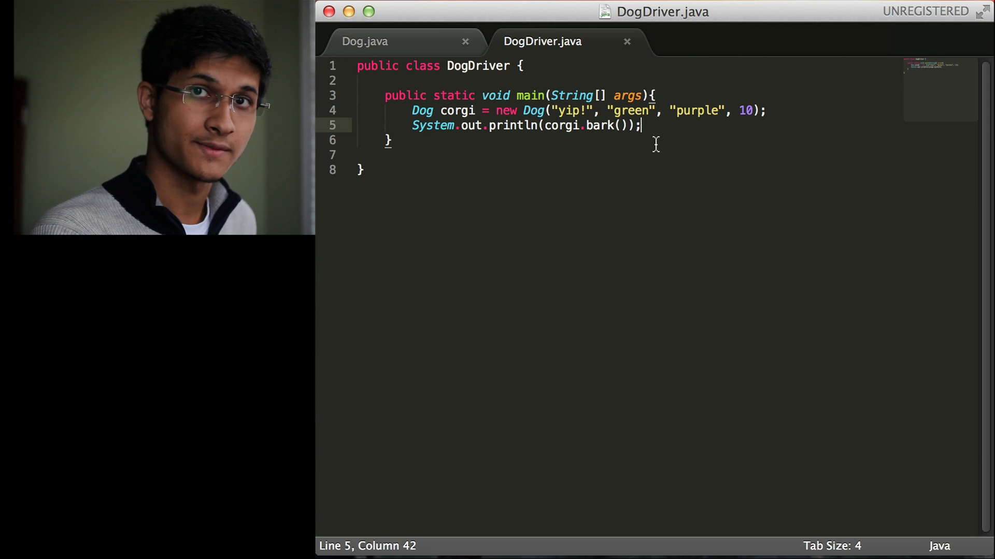
Switch to the Dog.java tab in Sublime Text
{"action": "left_click", "coordinate": [364, 42]}
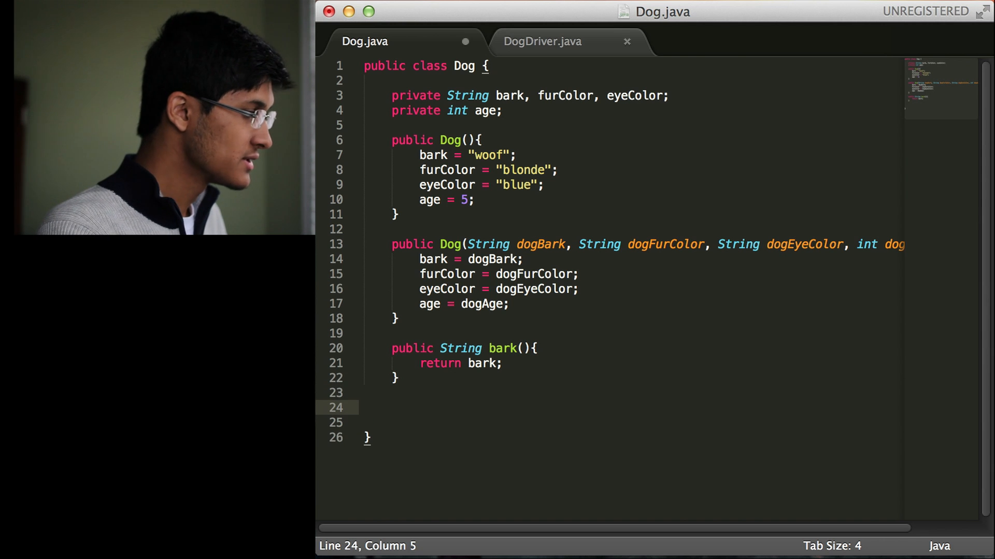
Add setAge(int dogAge) assigning dogAge to age below bark(), and save Dog.java
{"action": "left_click_drag", "start_coordinate": [365, 334], "coordinate": [399, 378]}
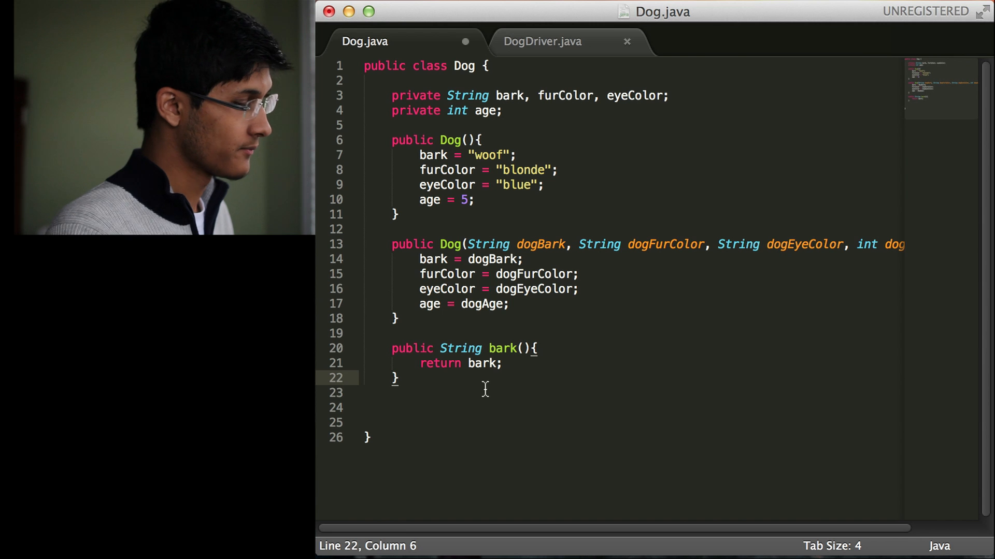
{"action": "left_click", "coordinate": [392, 407]}
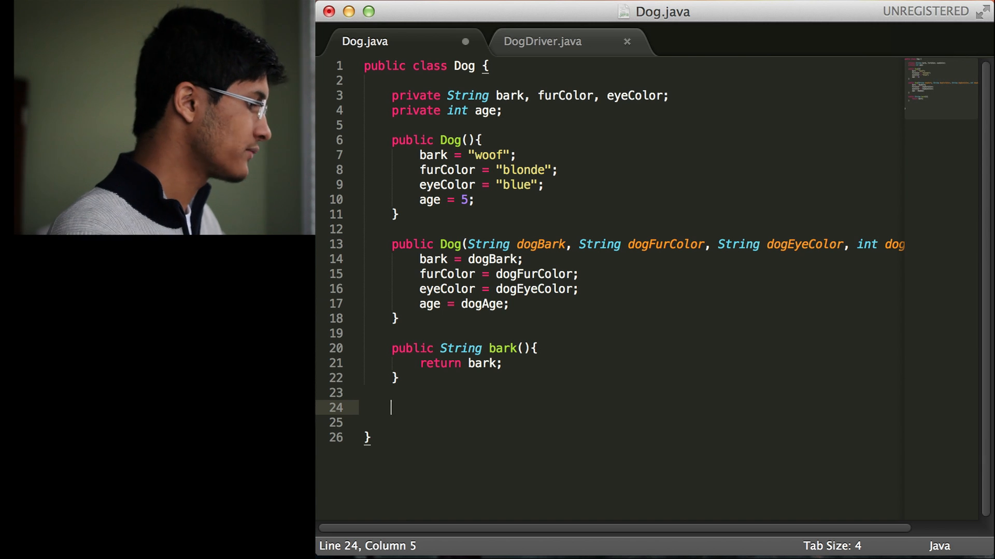
{"action": "type", "text": "public void se"}
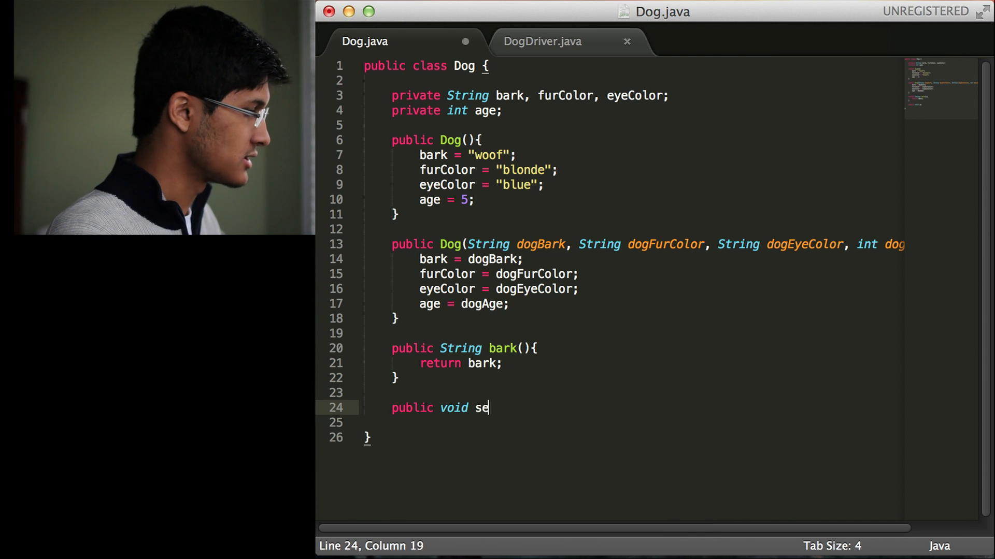
{"action": "type", "text": "tAge(int"}
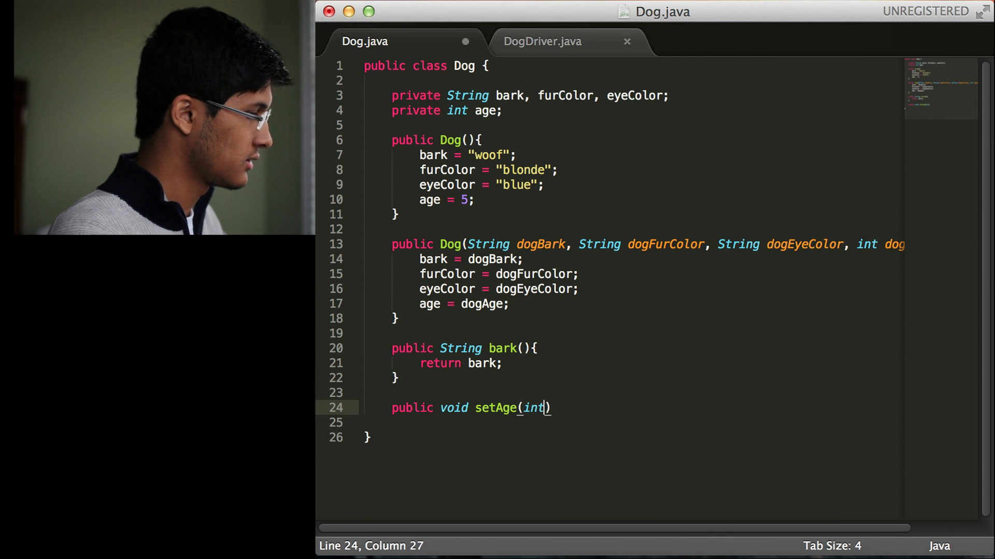
{"action": "type", "text": "dogAge"}
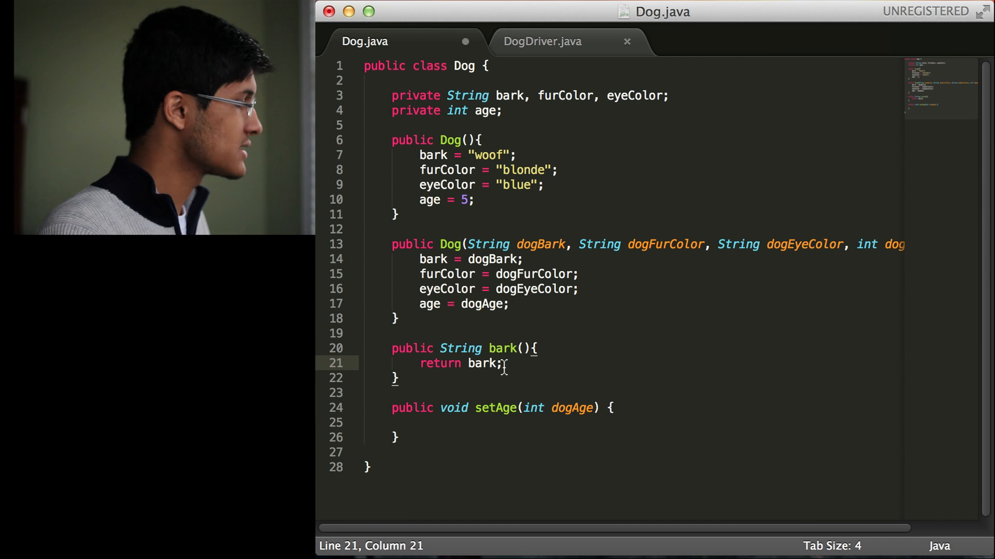
{"action": "mouse_move", "coordinate": [440, 408]}
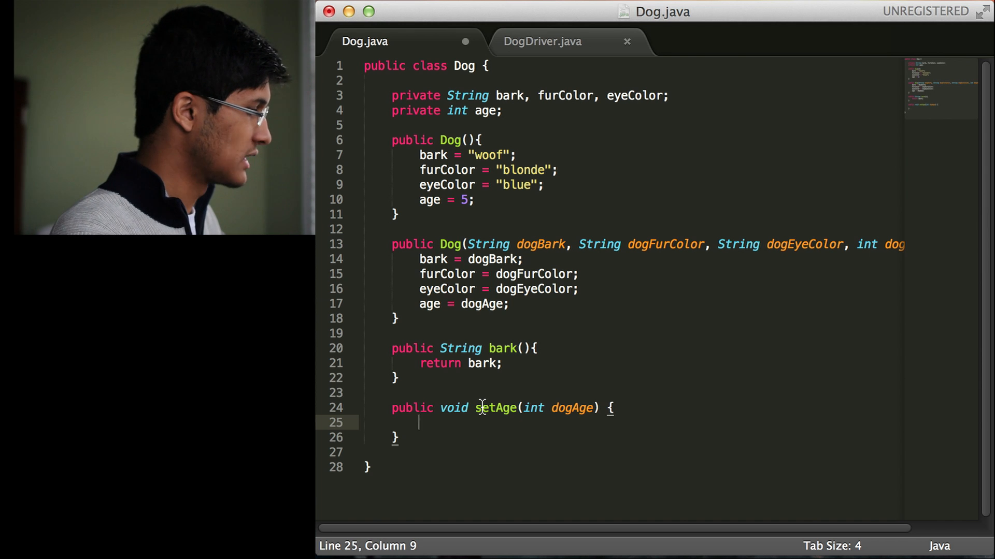
{"action": "type", "text": "age = dogAge;"}
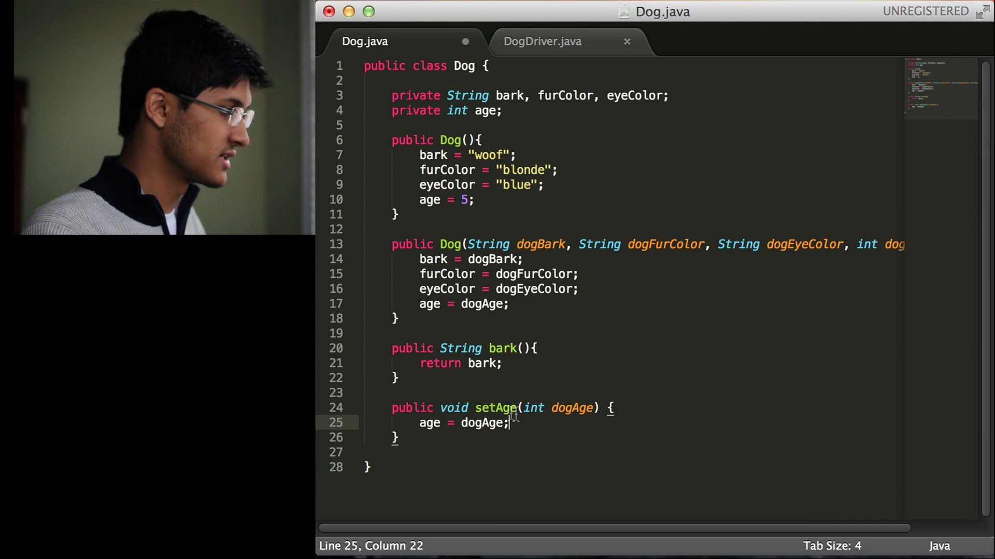
{"action": "double_click", "coordinate": [570, 408]}
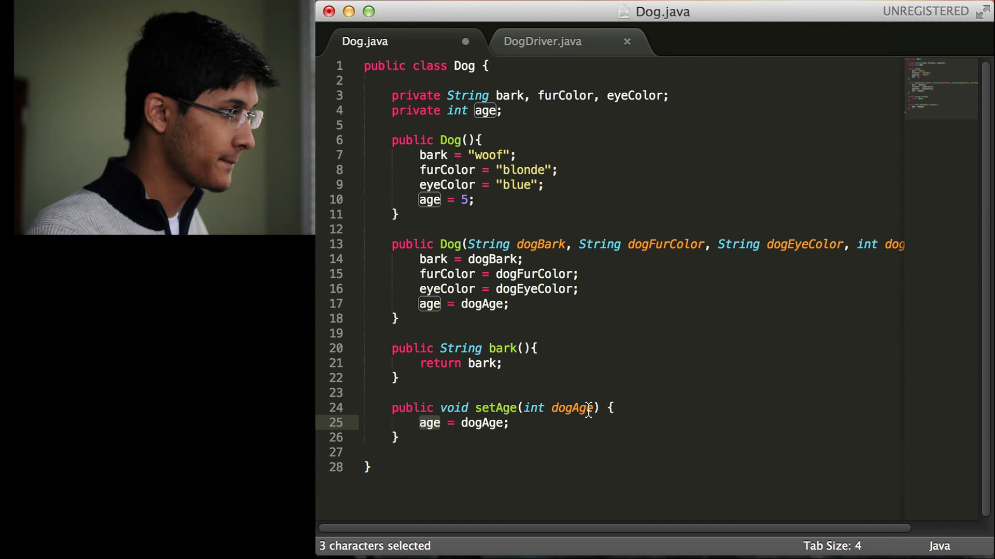
{"action": "key", "text": "cmd+s"}
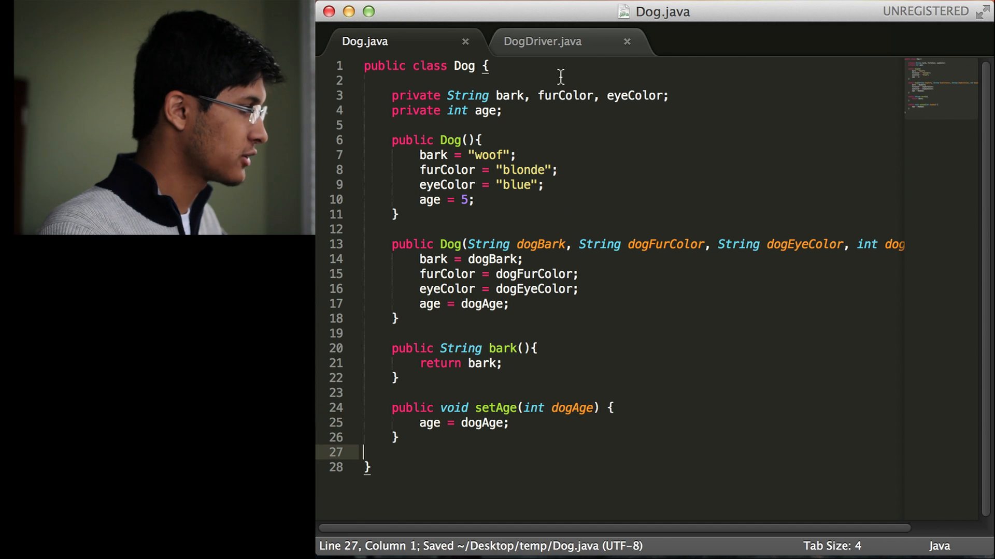
Write a public int getAge() method in Dog.java that returns age
{"action": "left_click", "coordinate": [542, 40]}
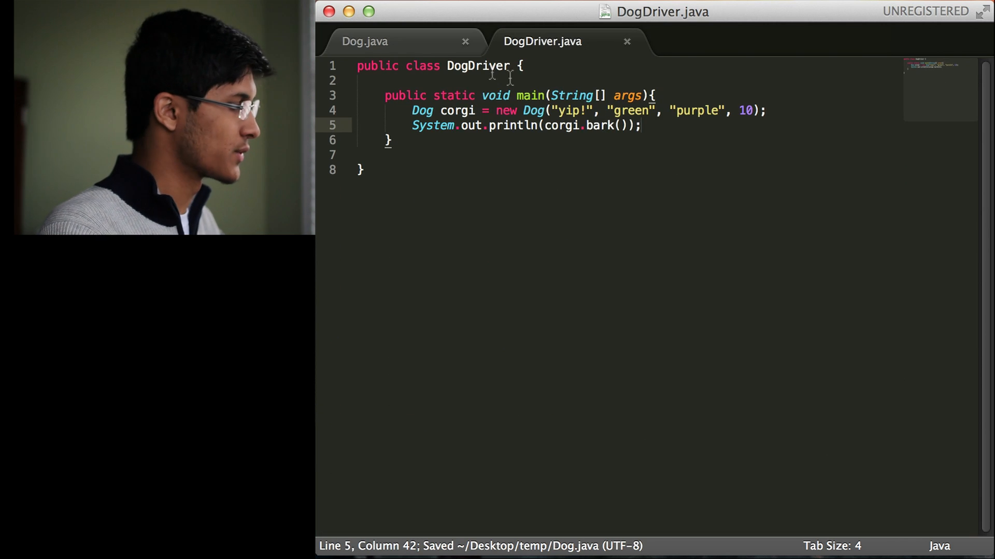
{"action": "left_click", "coordinate": [363, 42]}
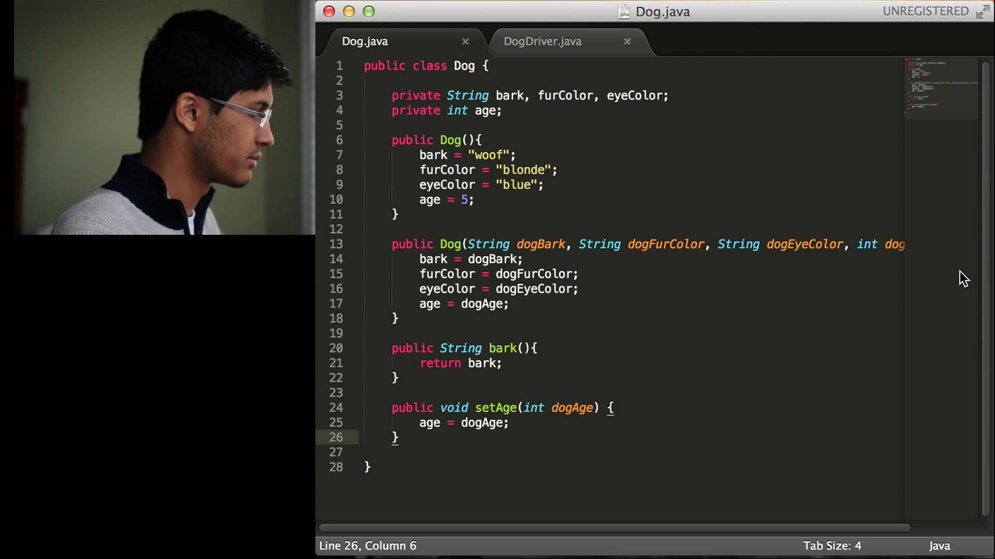
{"action": "type", "text": "public i"}
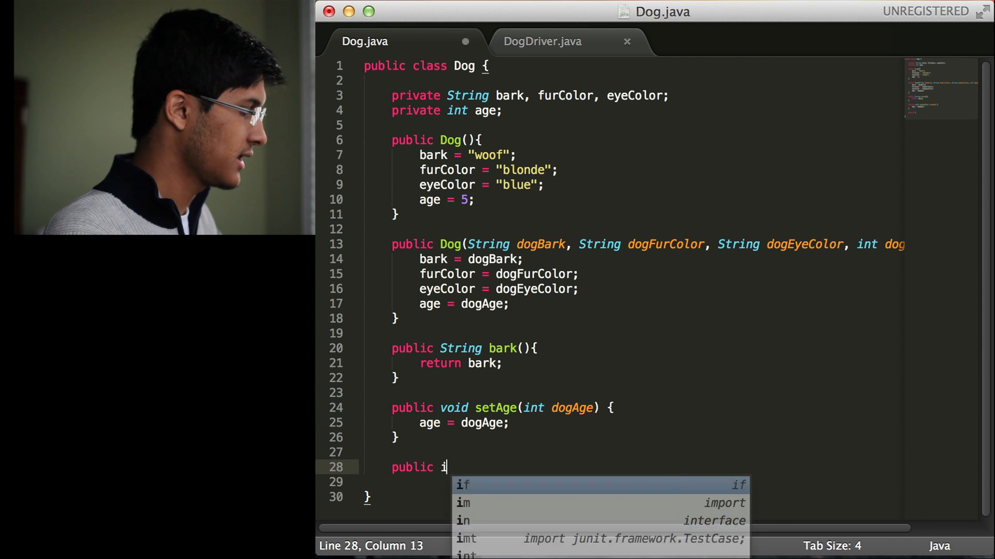
{"action": "type", "text": "nt getAge()"}
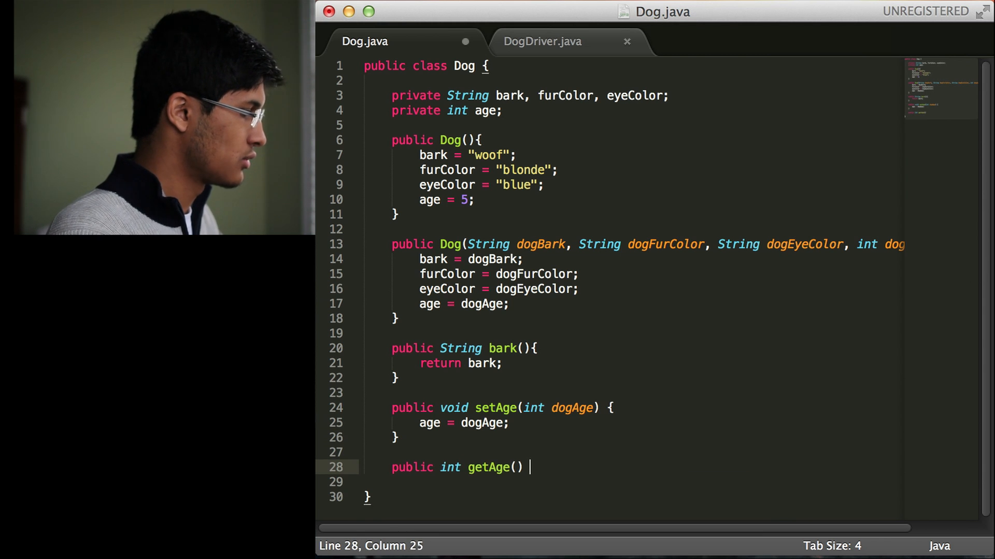
{"action": "type", "text": "{ return age;"}
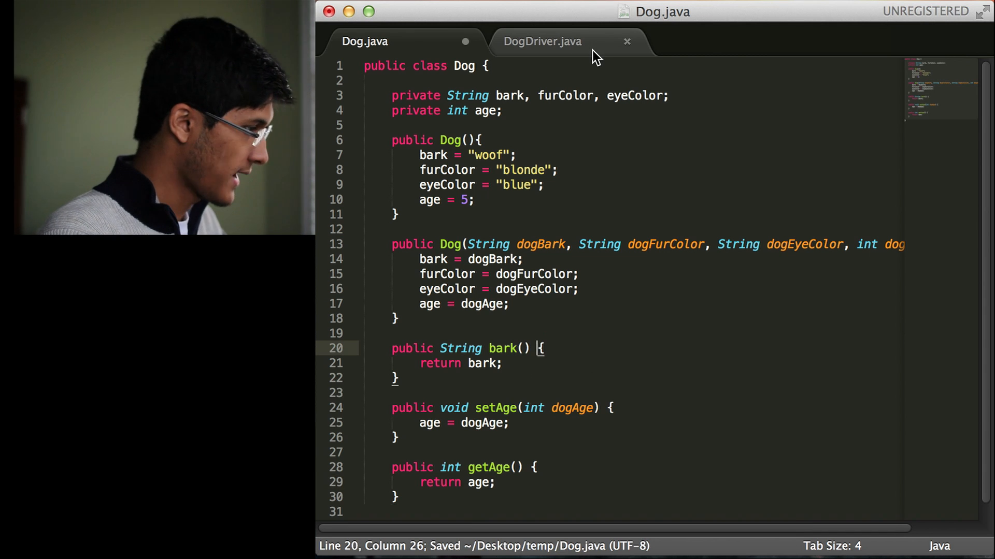
In DogDriver.java, print corgi.getAge() on a new line after the bark print
{"action": "left_click", "coordinate": [542, 42]}
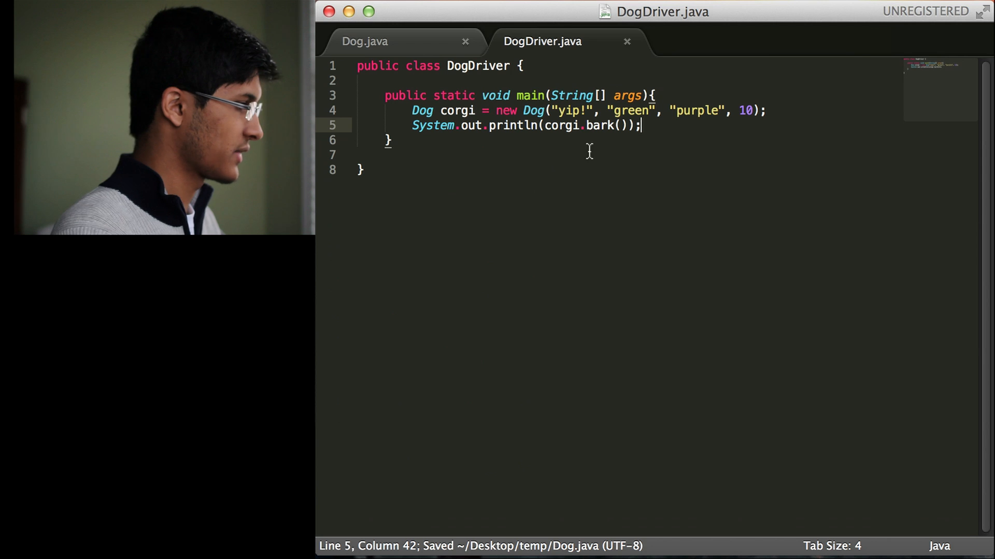
{"action": "key", "text": "enter"}
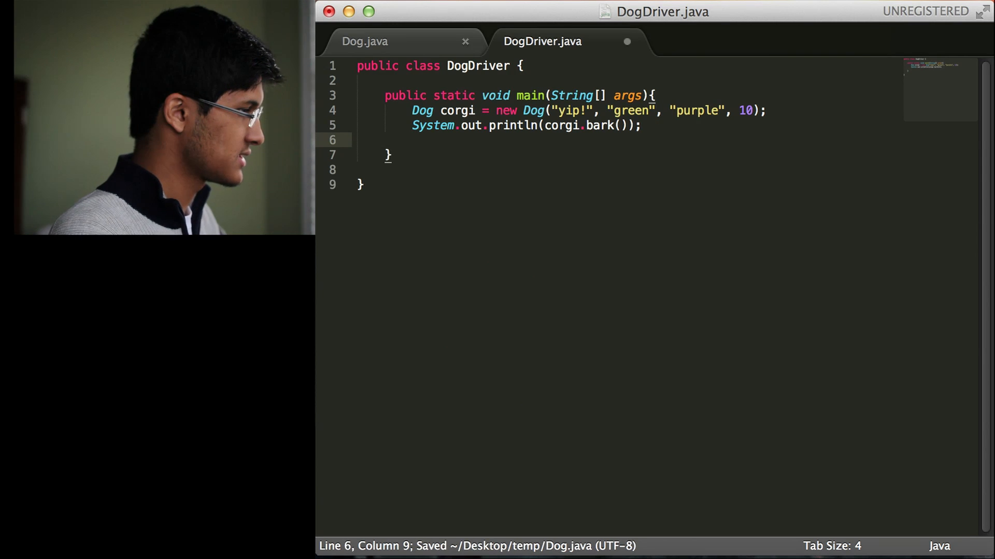
{"action": "type", "text": "System.out.p"}
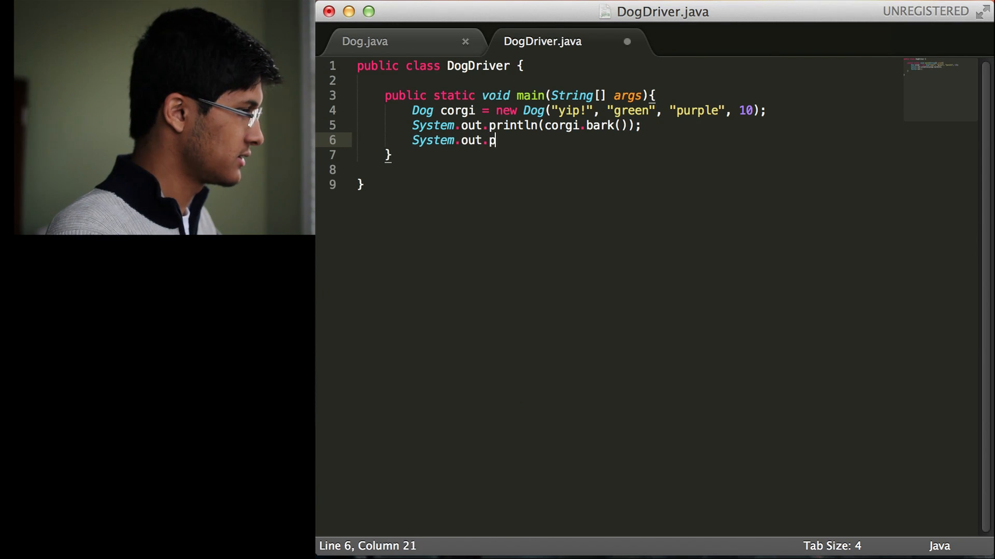
{"action": "type", "text": "rintln()"}
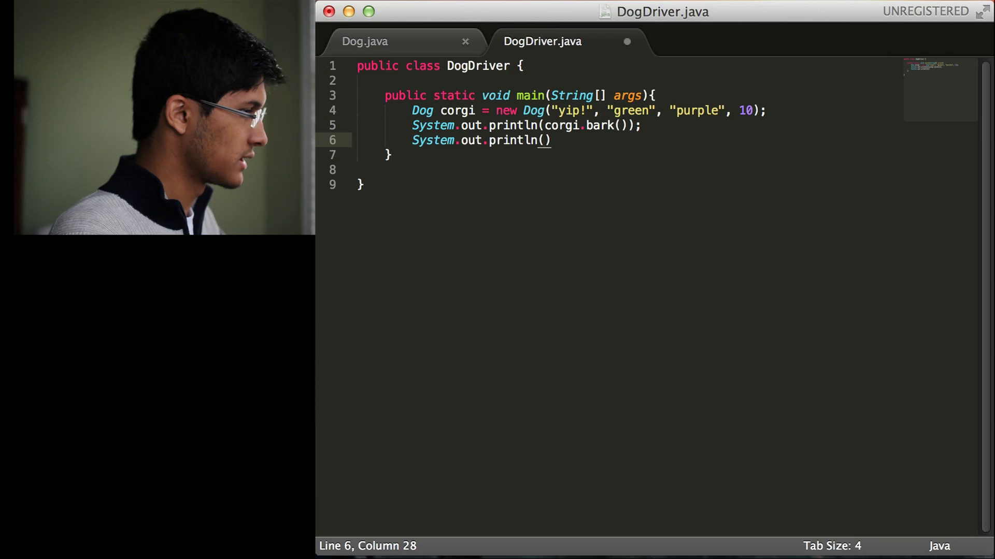
{"action": "type", "text": "corgi.getAg"}
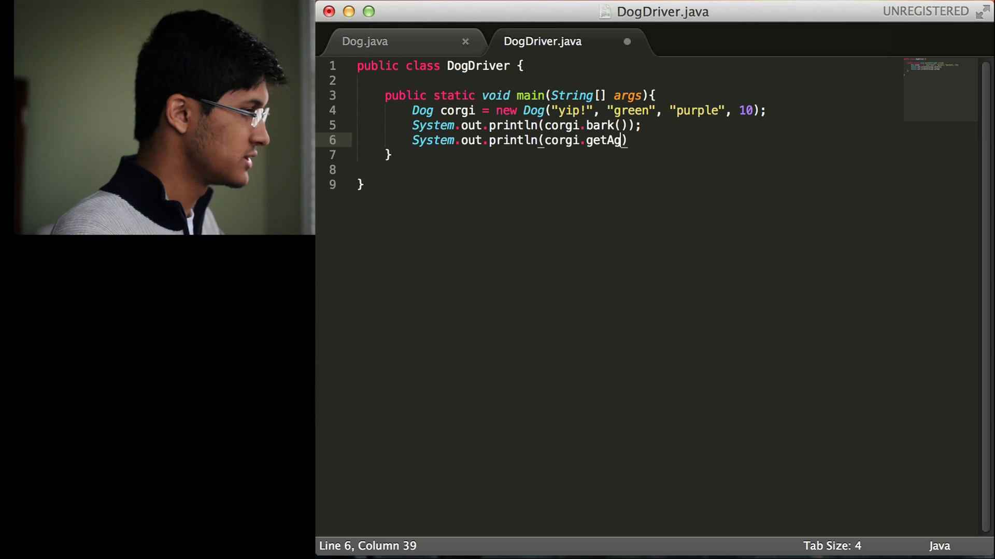
{"action": "type", "text": "e());"}
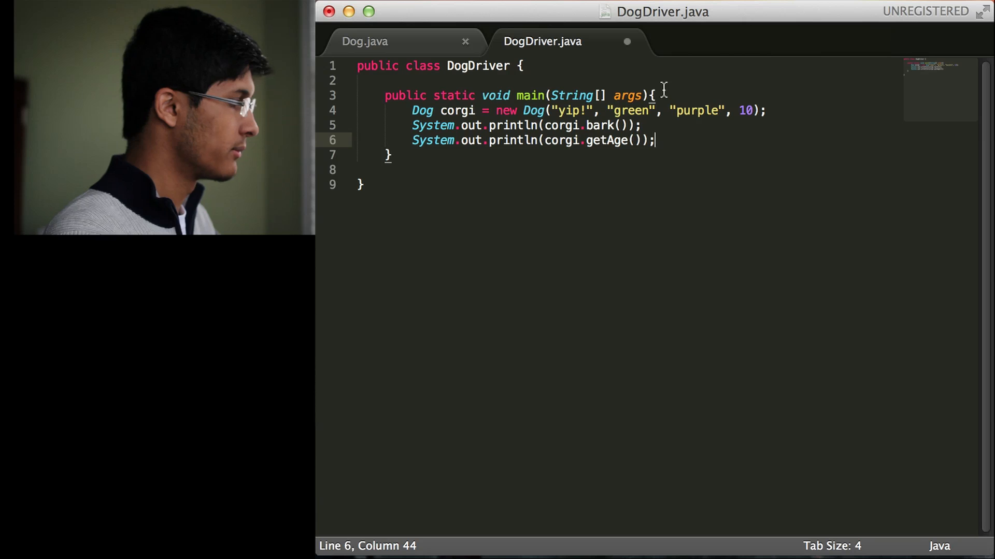
Call corgi.setAge(50), print the corgi's age again, and save DogDriver.java
{"action": "type", "text": "System.out.p"}
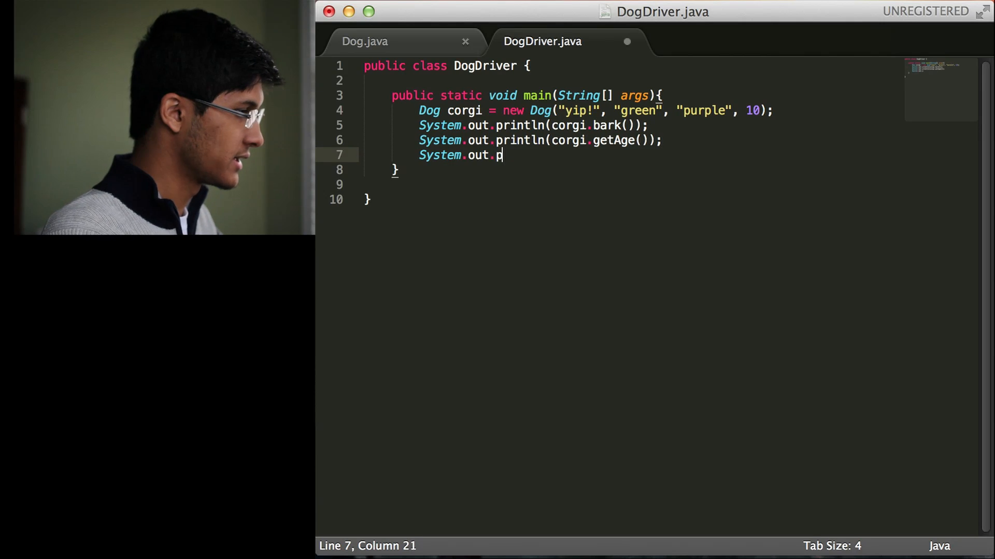
{"action": "type", "text": "rintln(corgi.setAge)"}
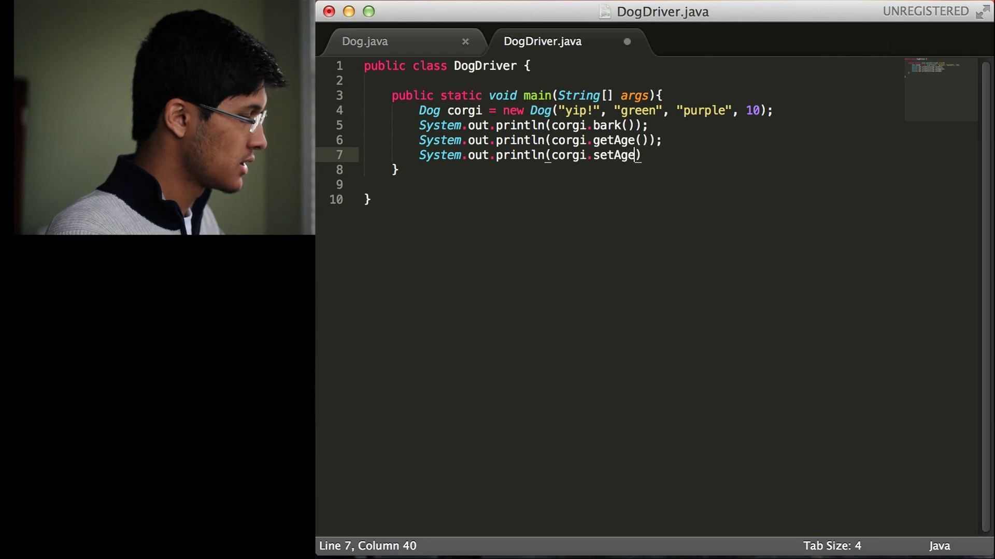
{"action": "type", "text": "("}
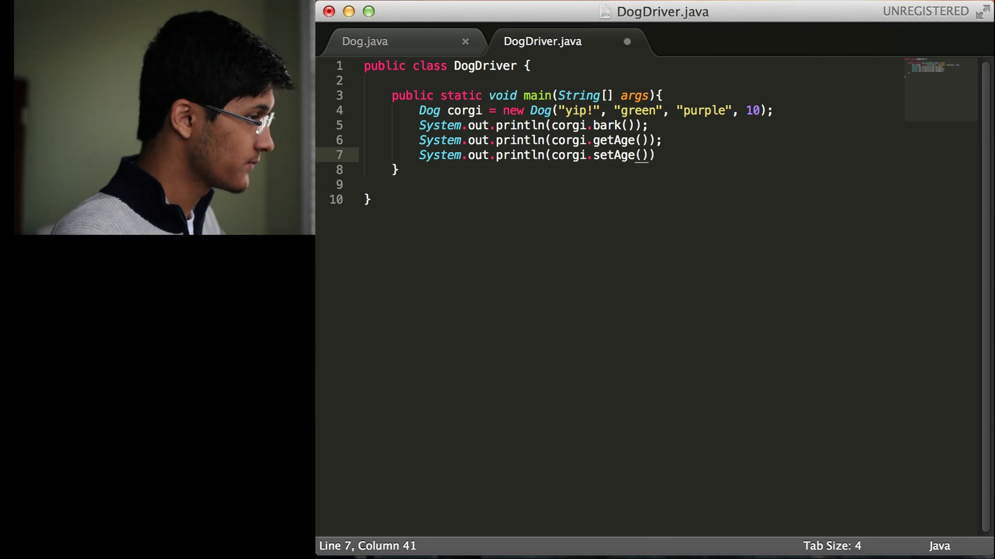
{"action": "type", "text": "50);"}
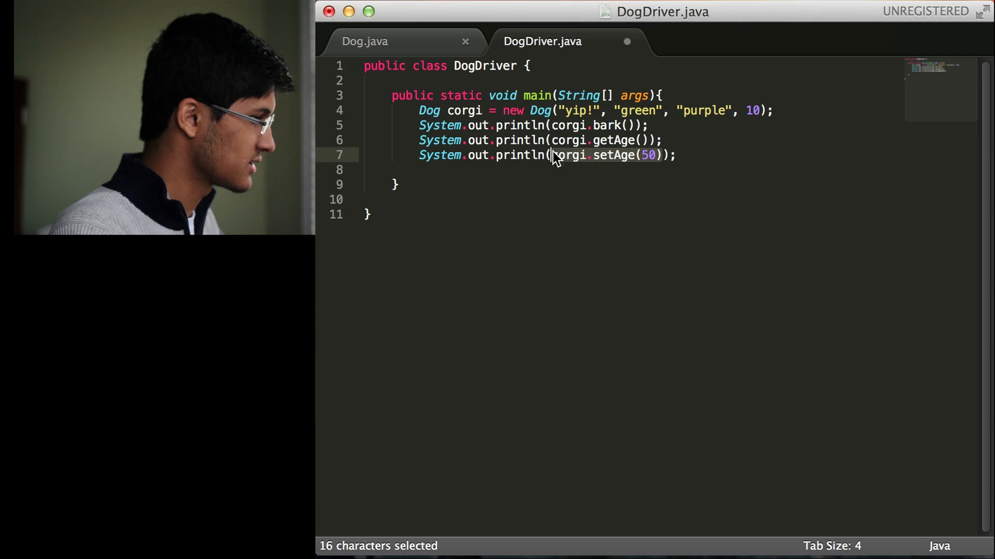
{"action": "key", "text": "cmd+x"}
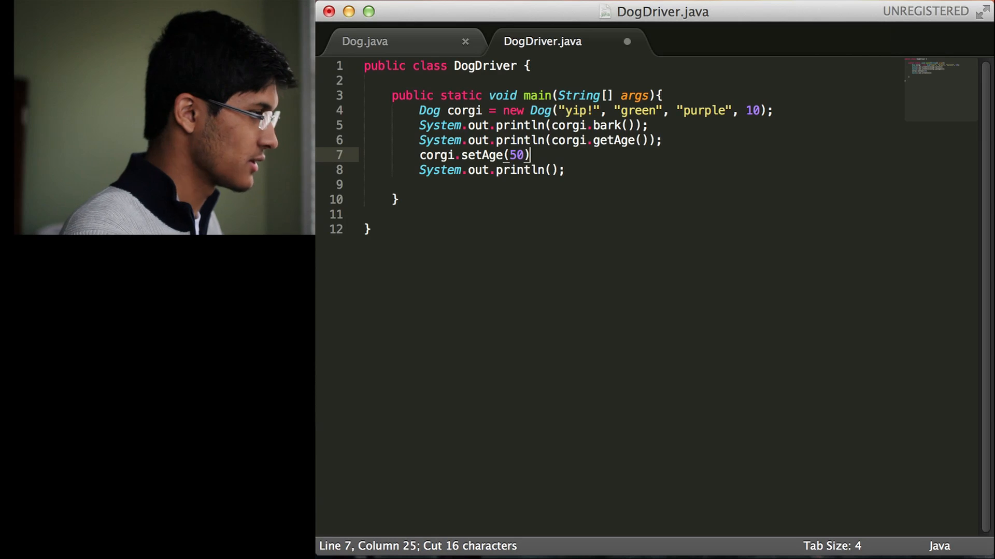
{"action": "type", "text": ";"}
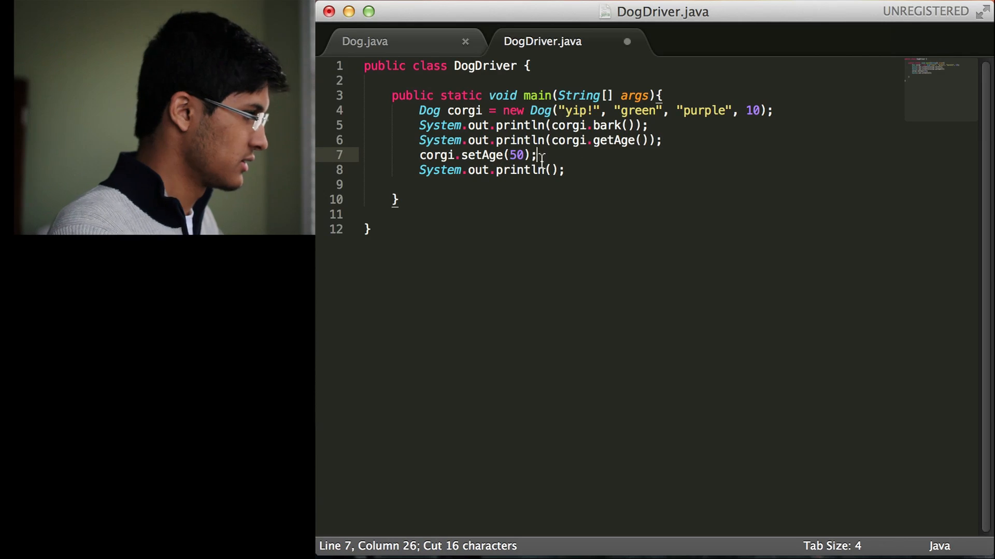
{"action": "type", "text": "corgi.getAge("}
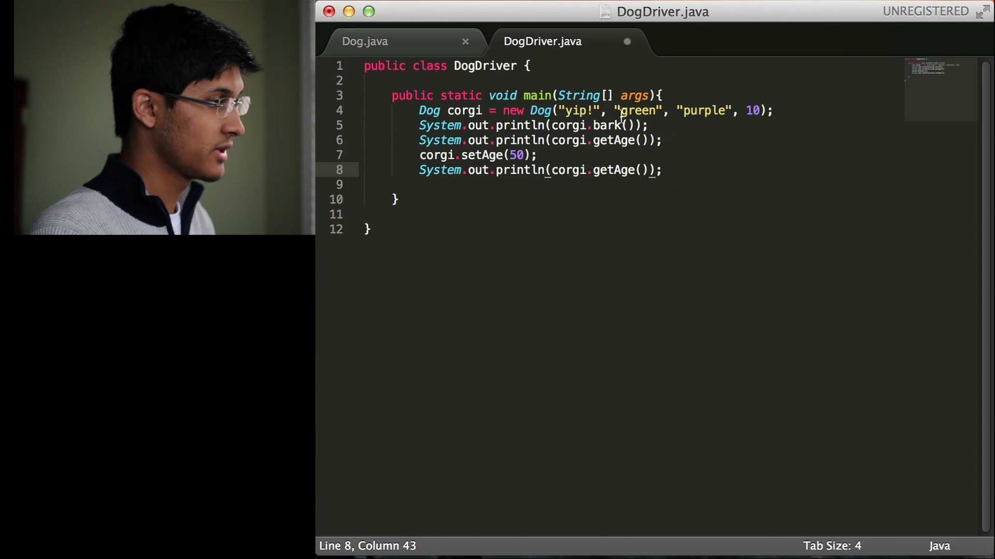
{"action": "left_click", "coordinate": [641, 141]}
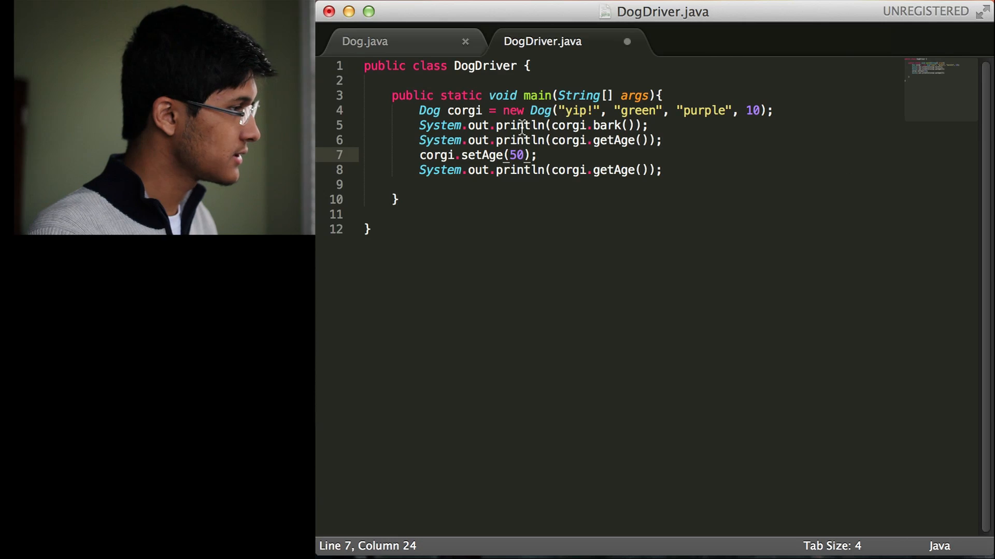
{"action": "key", "text": "cmd+s"}
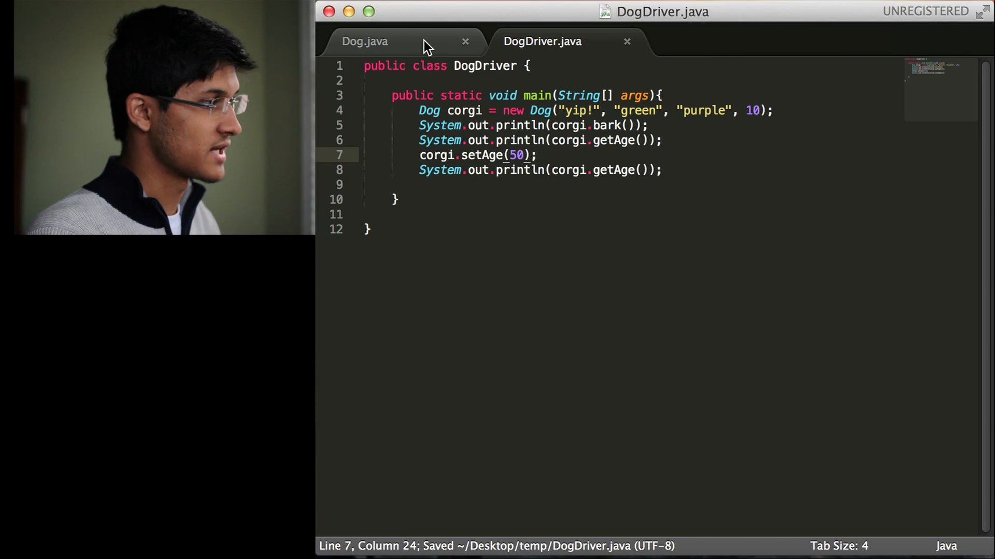
{"action": "mouse_move", "coordinate": [439, 33]}
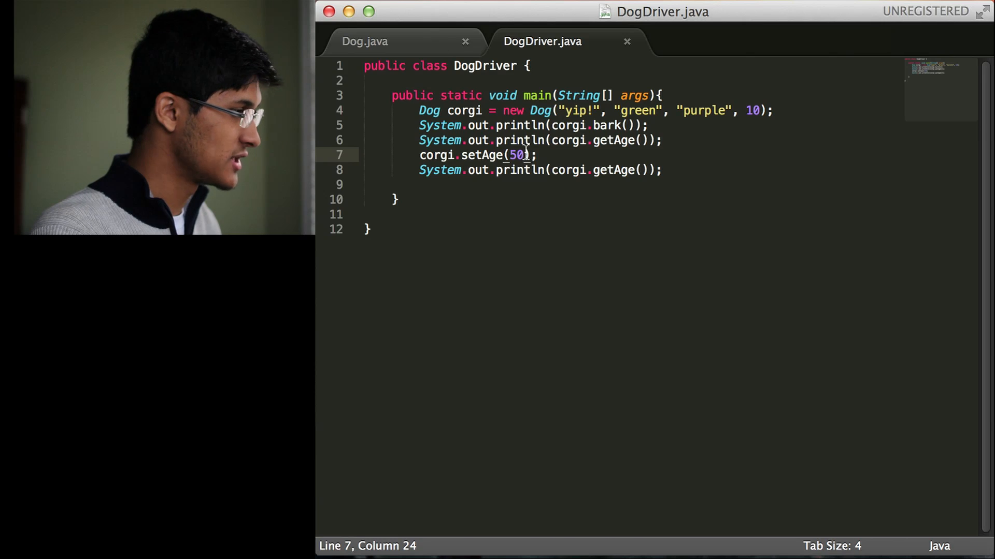
Select the value 50, review setAge in Dog.java, then switch to Terminal
{"action": "double_click", "coordinate": [515, 155]}
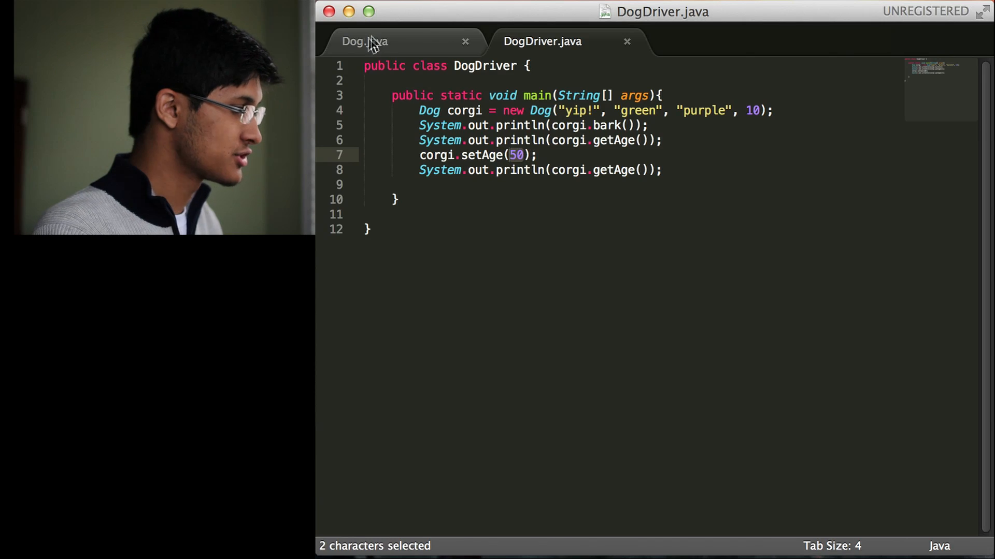
{"action": "left_click", "coordinate": [364, 42]}
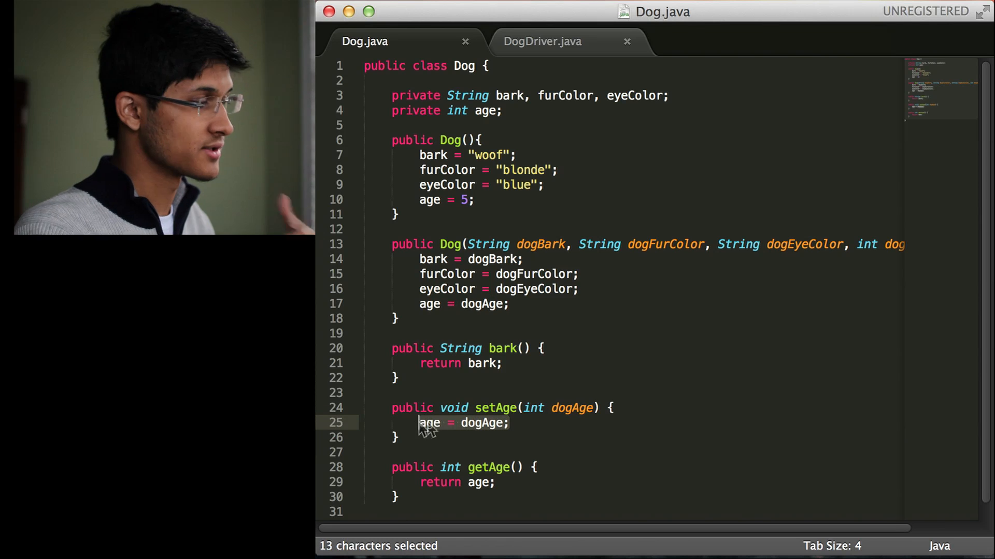
{"action": "mouse_move", "coordinate": [519, 429]}
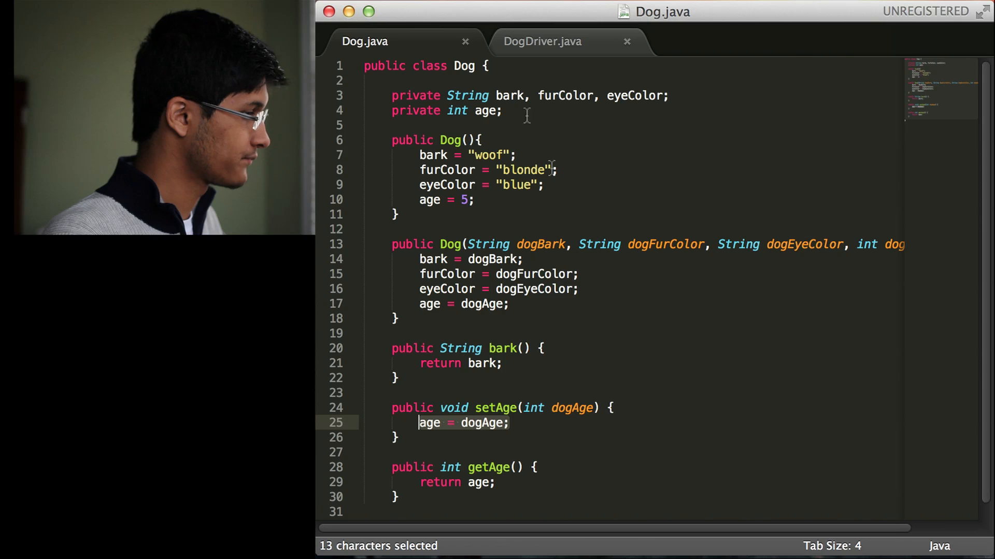
{"action": "key", "text": "cmd+tab"}
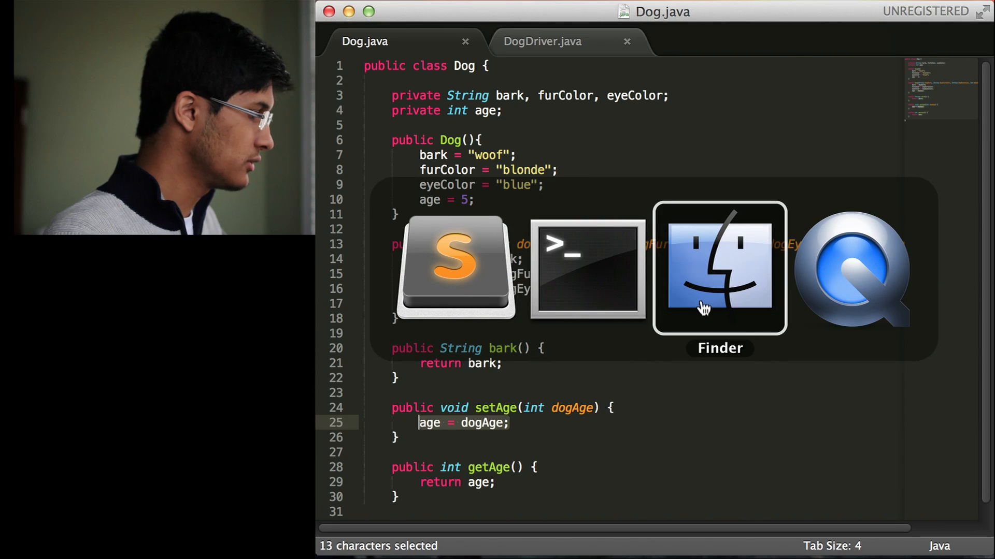